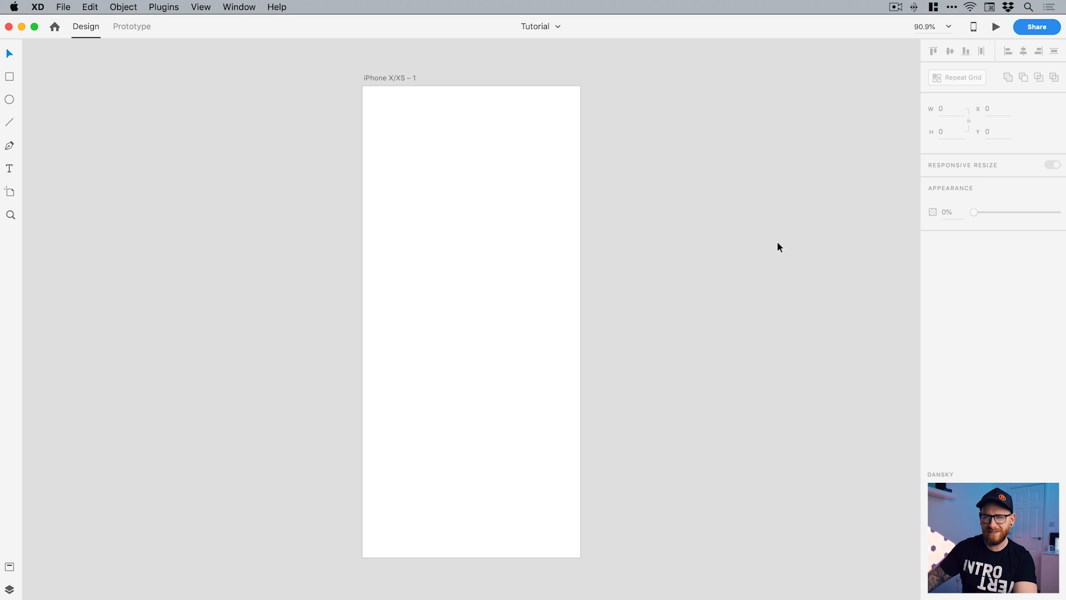
{"action": "mouse_move", "coordinate": [295, 200]}
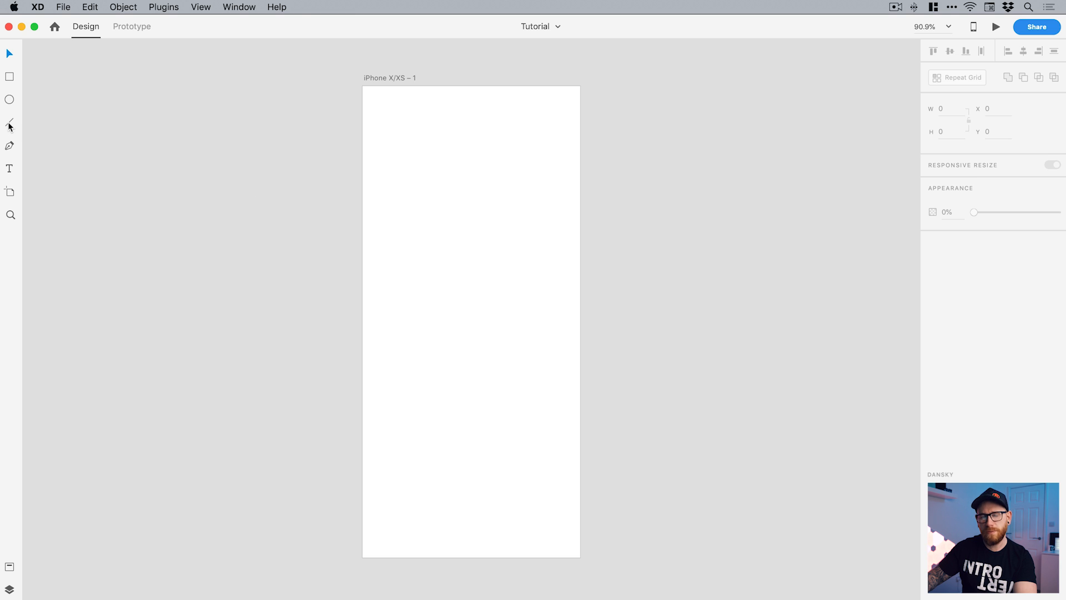
- Draw a small 30×30 square near the top-left of the iPhone artboard with the Rectangle tool
{"action": "left_click", "coordinate": [9, 75]}
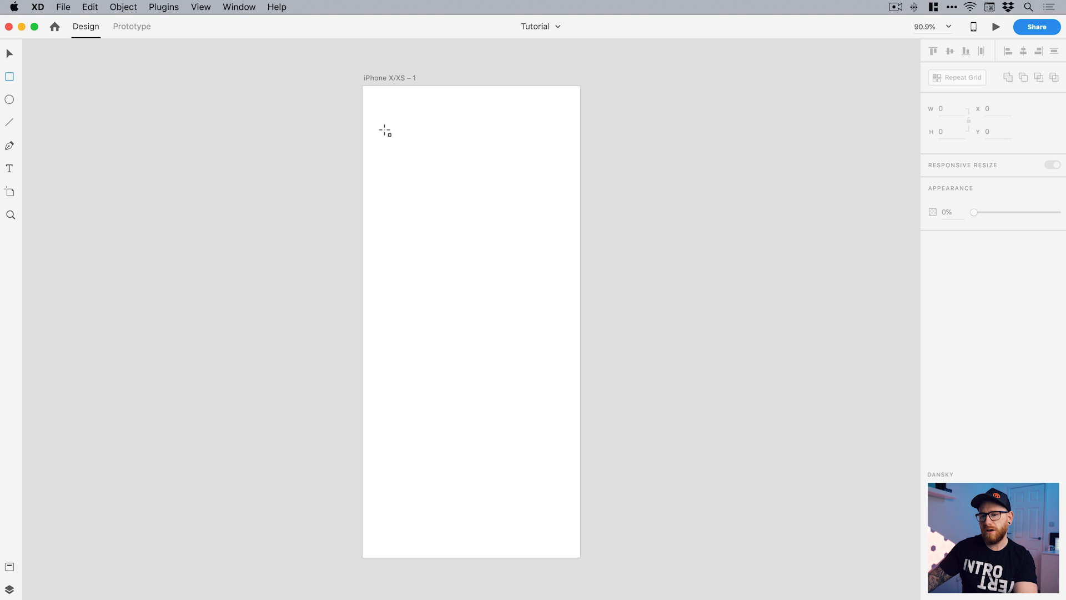
{"action": "left_click_drag", "start_coordinate": [386, 129], "coordinate": [407, 150]}
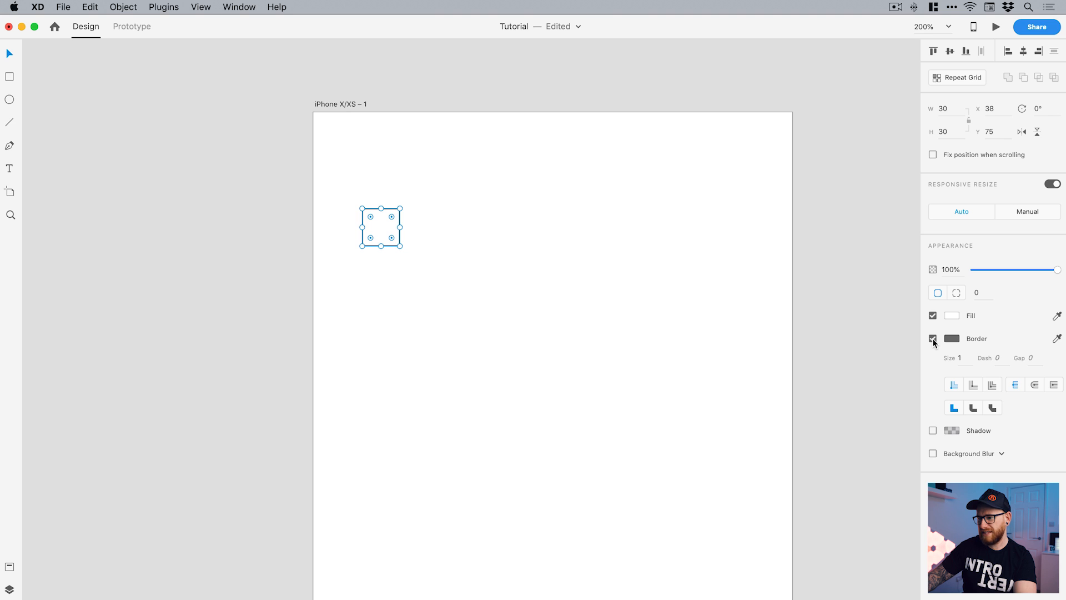
- Make the square borderless red and place copies at the top-left corner, bottom-right corner and artboard centre
{"action": "left_click", "coordinate": [952, 316]}
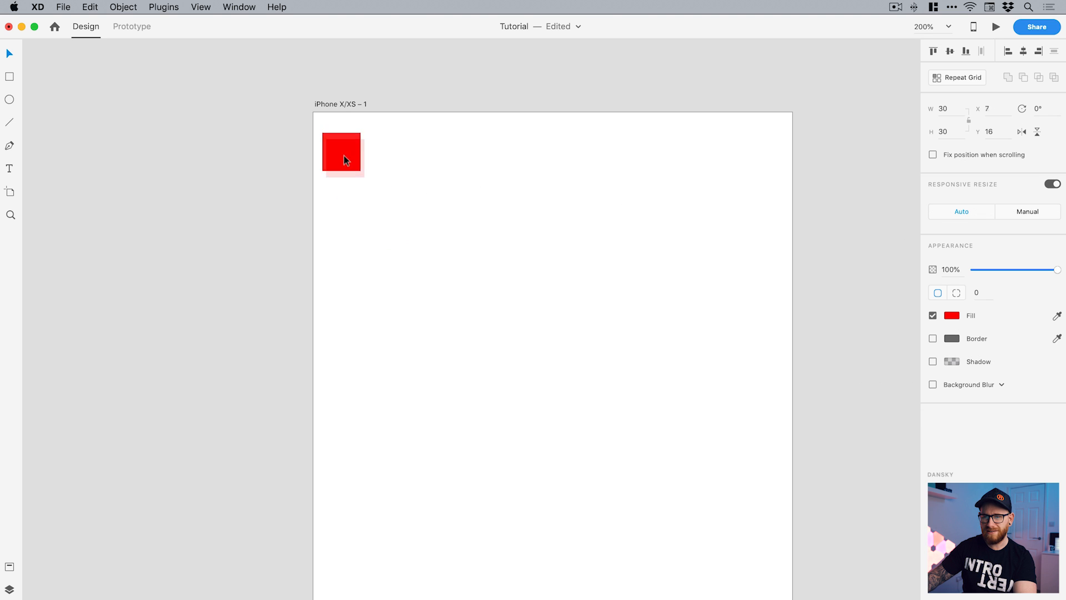
{"action": "left_click_drag", "start_coordinate": [340, 154], "coordinate": [332, 132]}
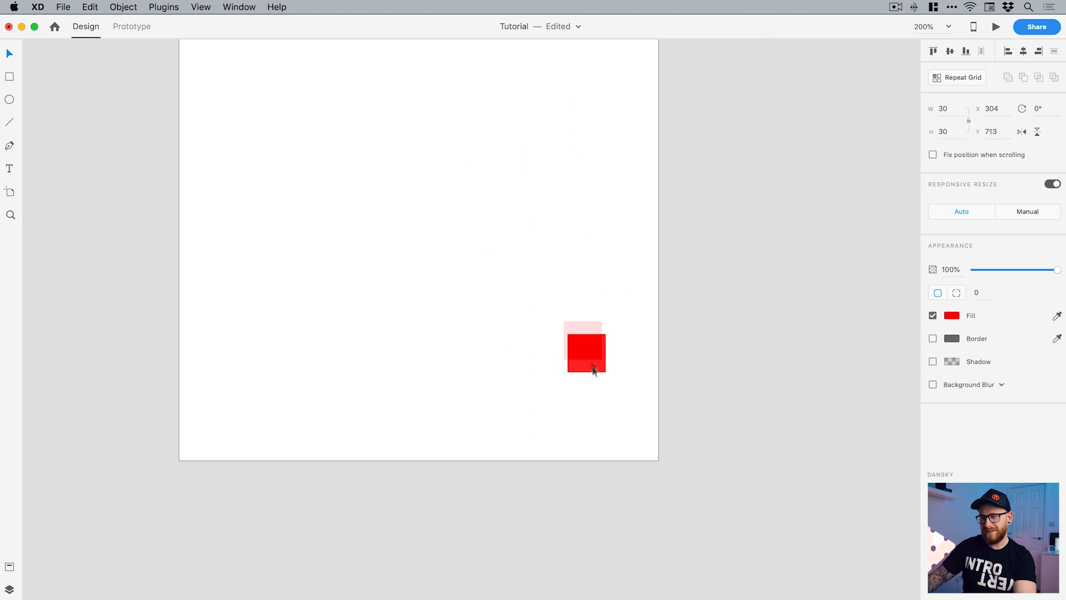
{"action": "left_click_drag", "start_coordinate": [585, 348], "coordinate": [637, 441]}
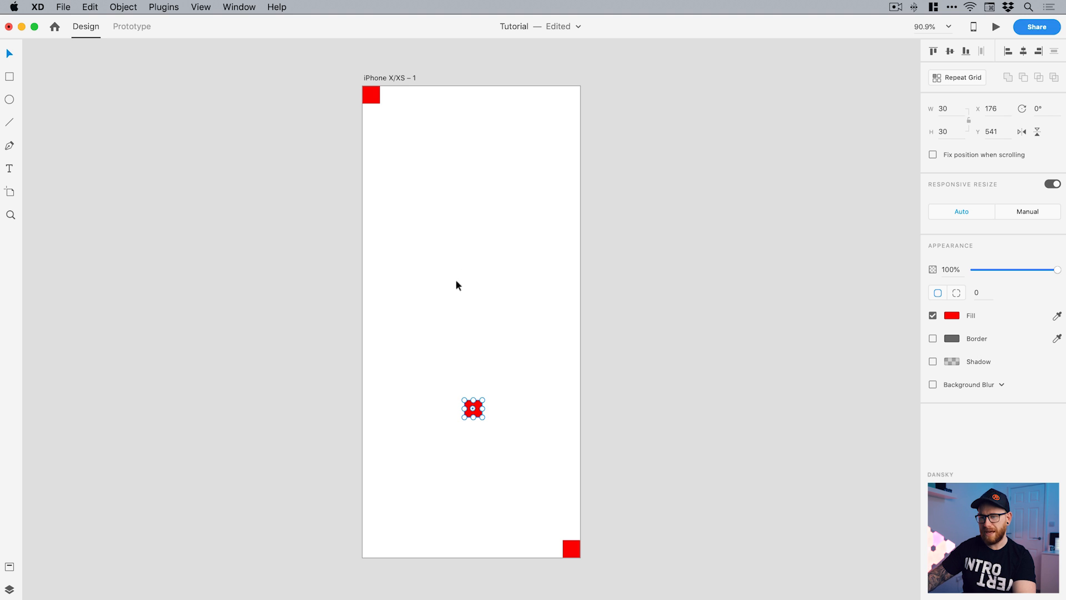
{"action": "mouse_move", "coordinate": [950, 55]}
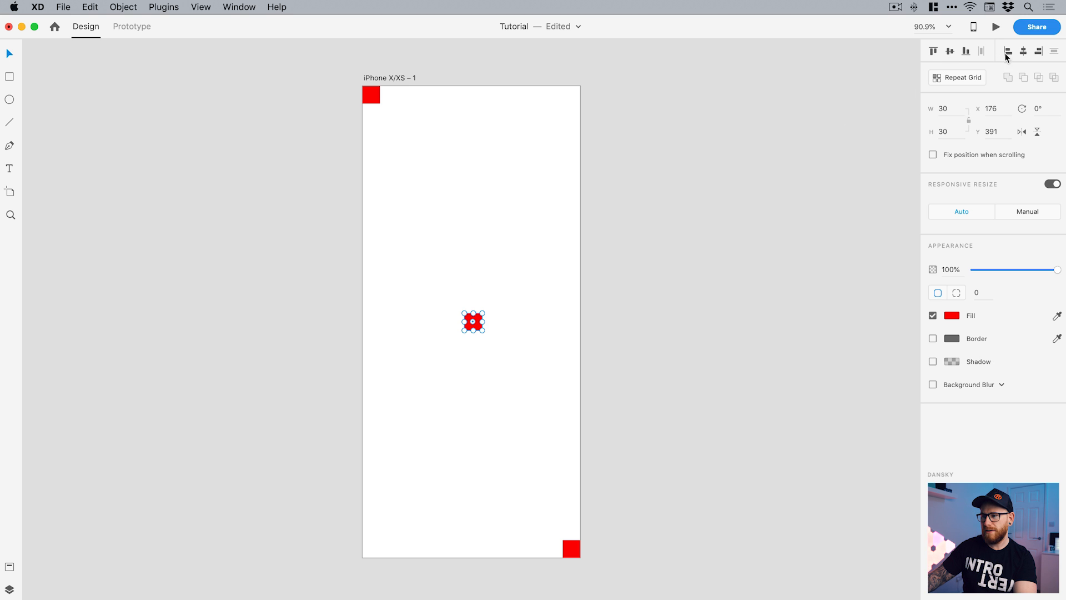
{"action": "left_click", "coordinate": [1022, 51]}
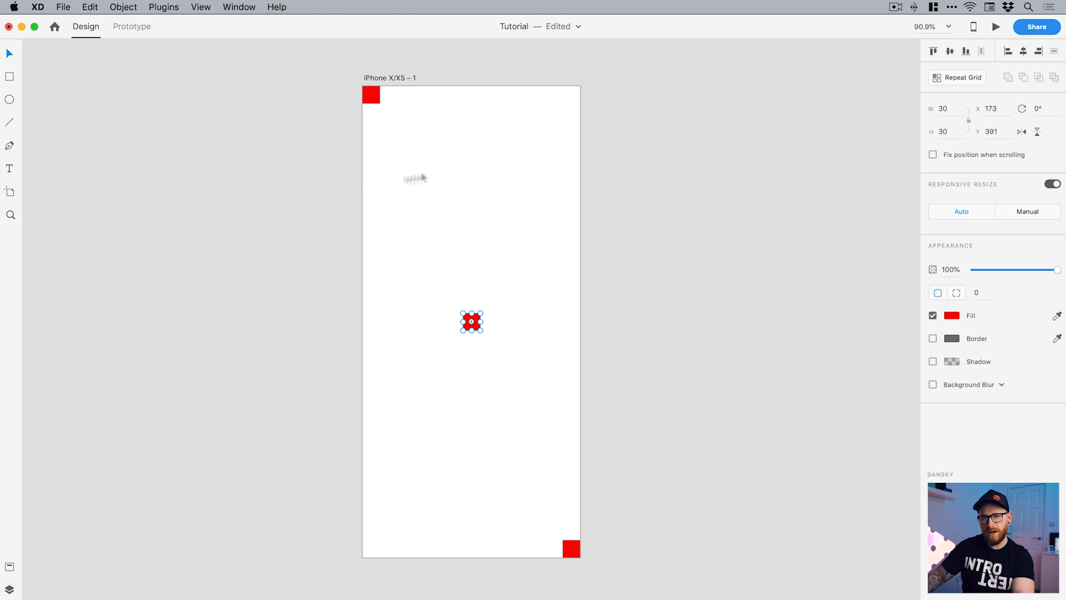
{"action": "mouse_move", "coordinate": [232, 211]}
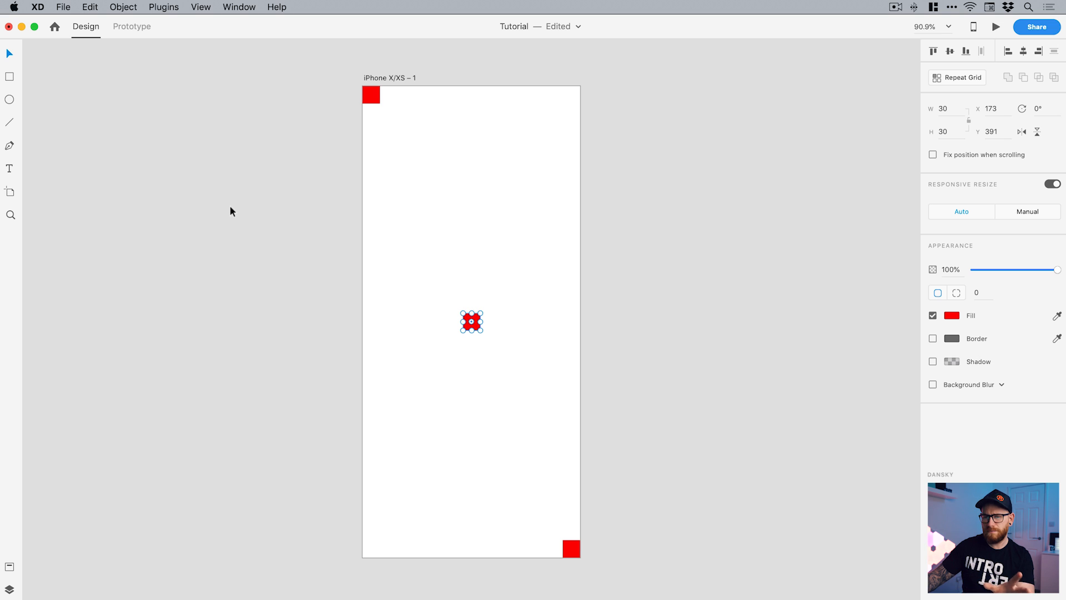
{"action": "mouse_move", "coordinate": [101, 166]}
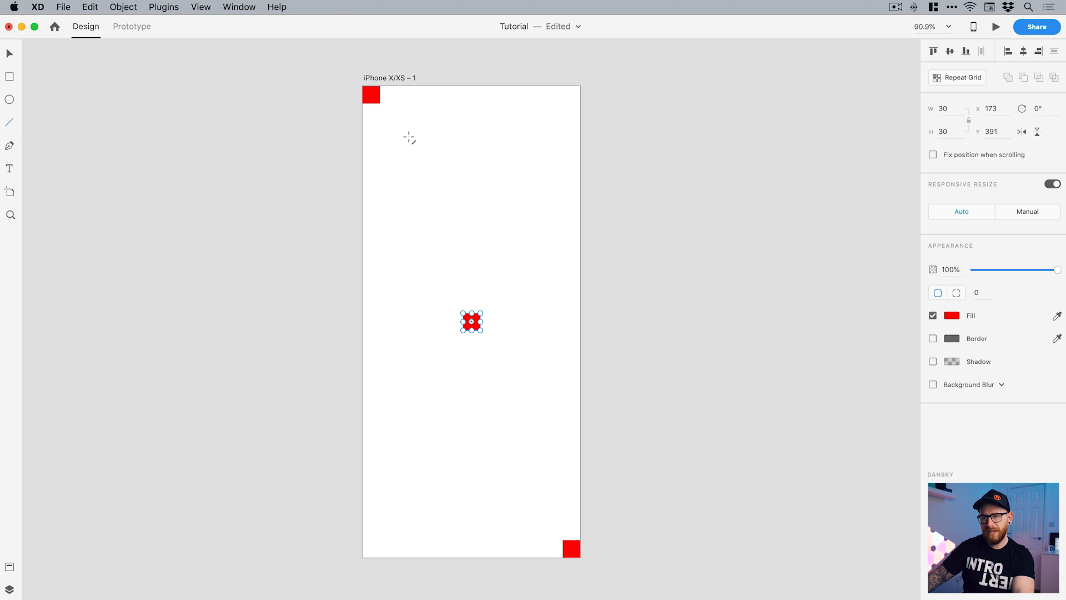
- Draw a vertical line, colour its border cyan and set its height to 812
{"action": "left_click_drag", "start_coordinate": [408, 138], "coordinate": [408, 464]}
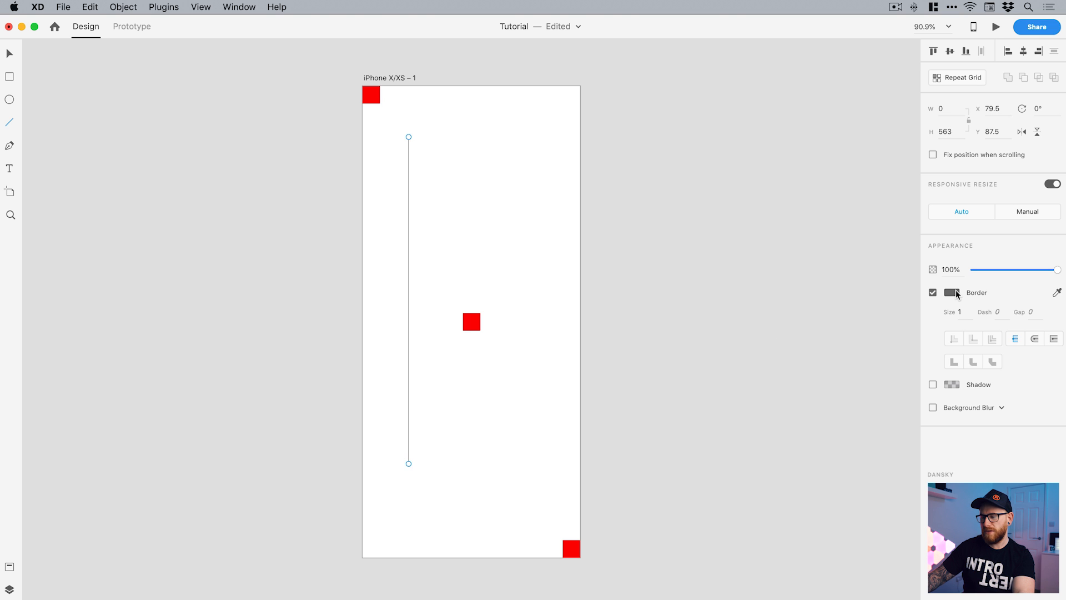
{"action": "left_click", "coordinate": [952, 293]}
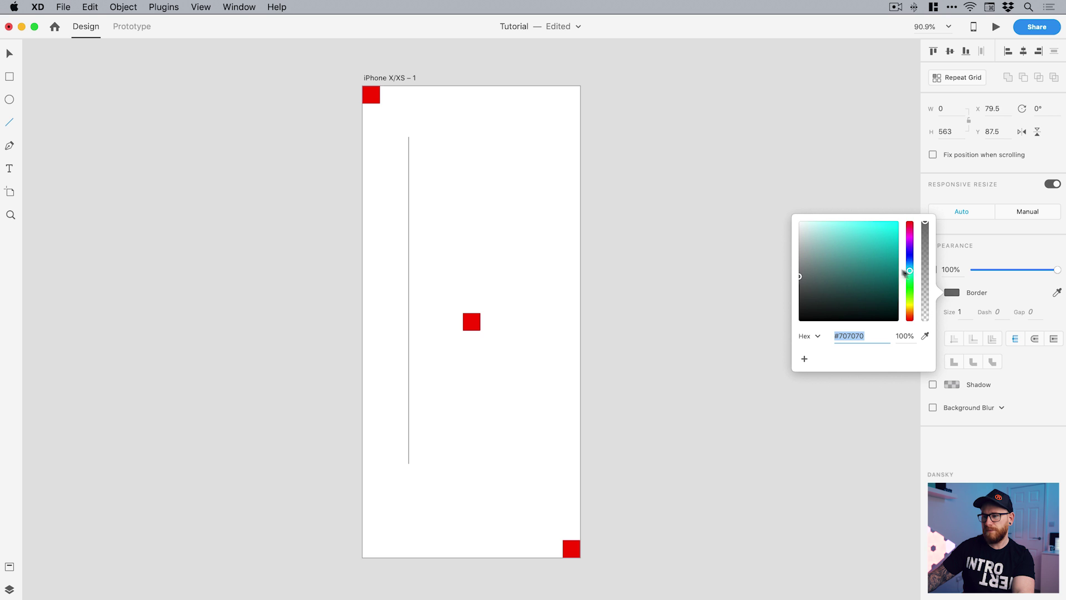
{"action": "left_click", "coordinate": [909, 231]}
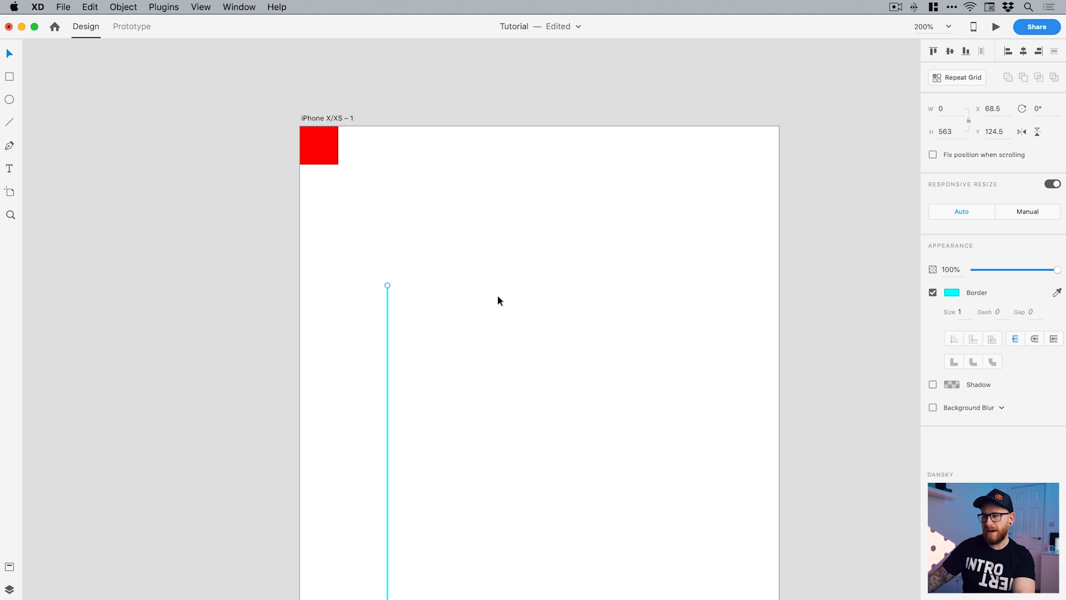
{"action": "mouse_move", "coordinate": [954, 135]}
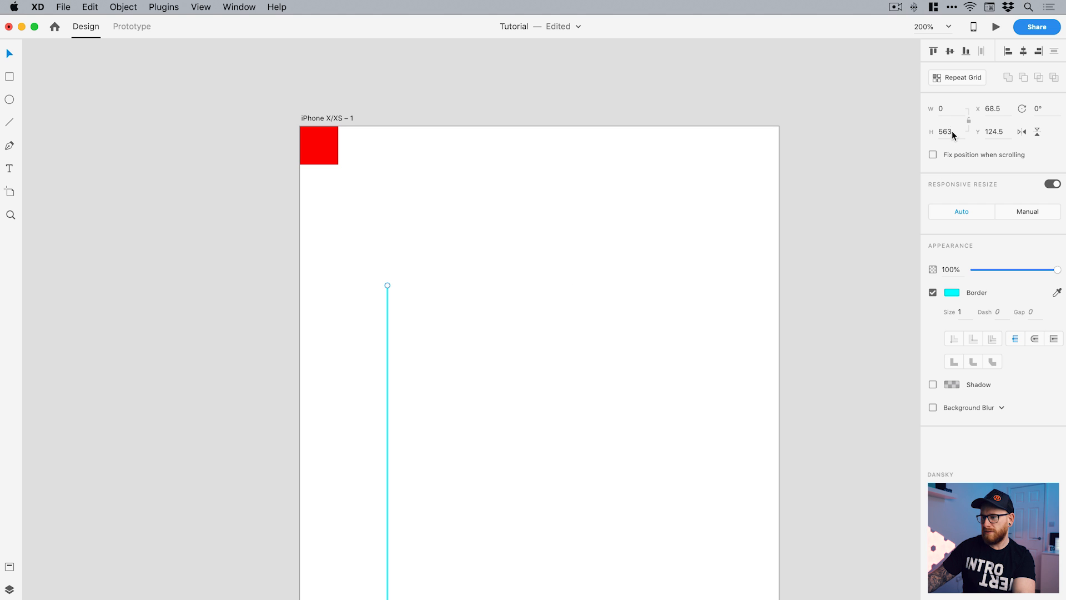
{"action": "left_click", "coordinate": [945, 131]}
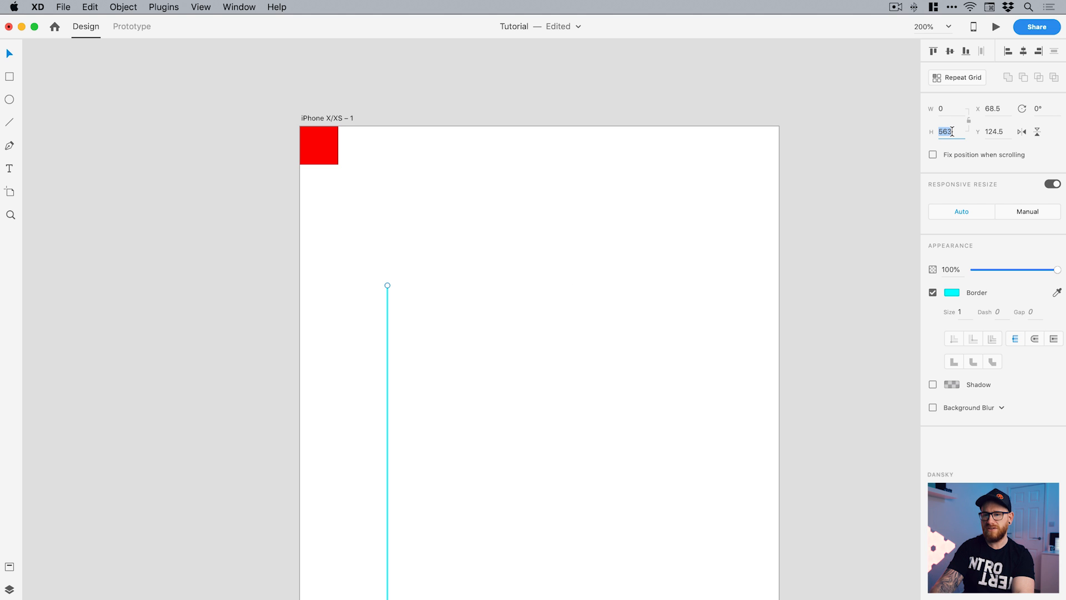
{"action": "type", "text": "812"}
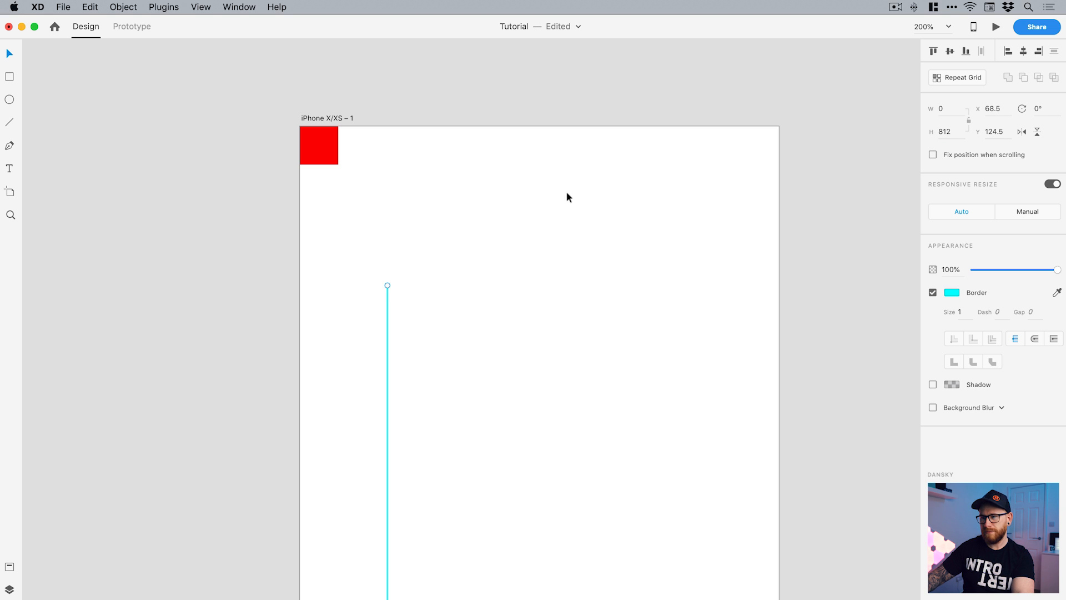
- Position cyan guides at the left margin, right margin and beside the centre square, aligned to the red squares
{"action": "left_click_drag", "start_coordinate": [388, 286], "coordinate": [379, 169]}
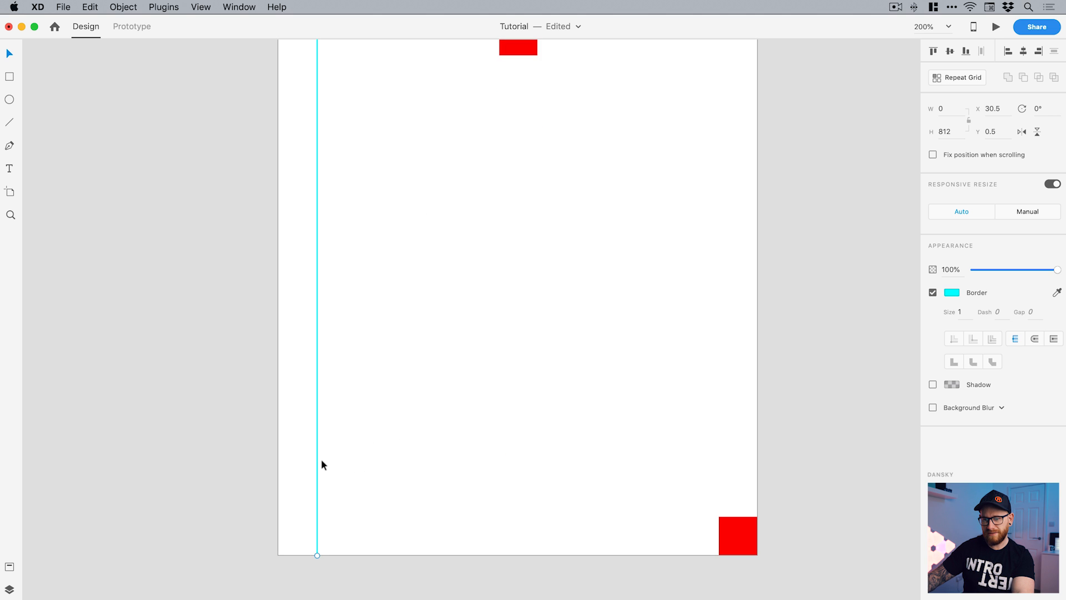
{"action": "mouse_move", "coordinate": [318, 481]}
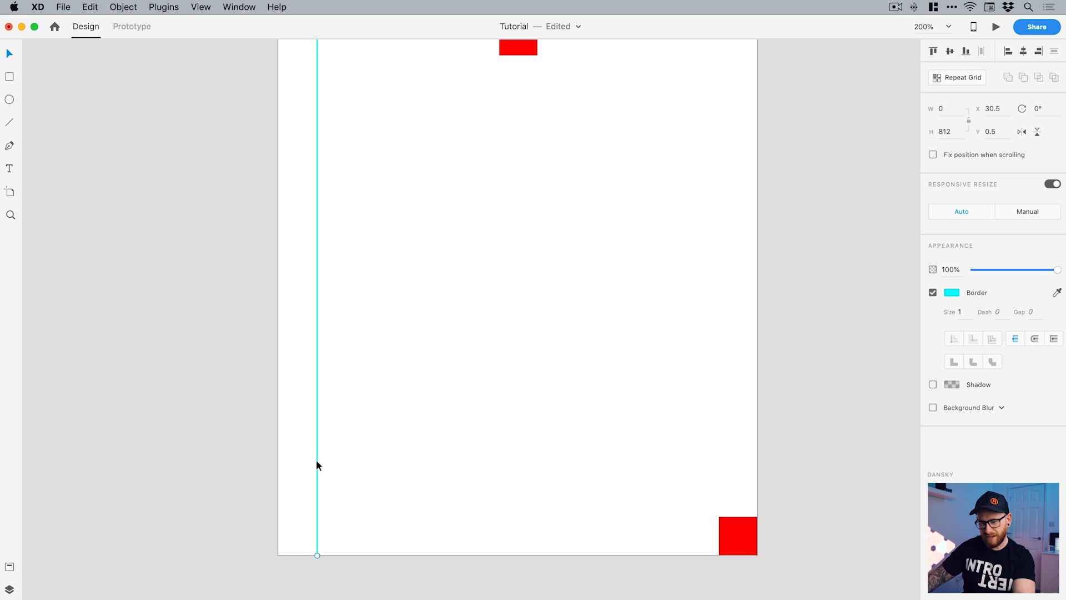
{"action": "left_click_drag", "start_coordinate": [316, 466], "coordinate": [643, 447]}
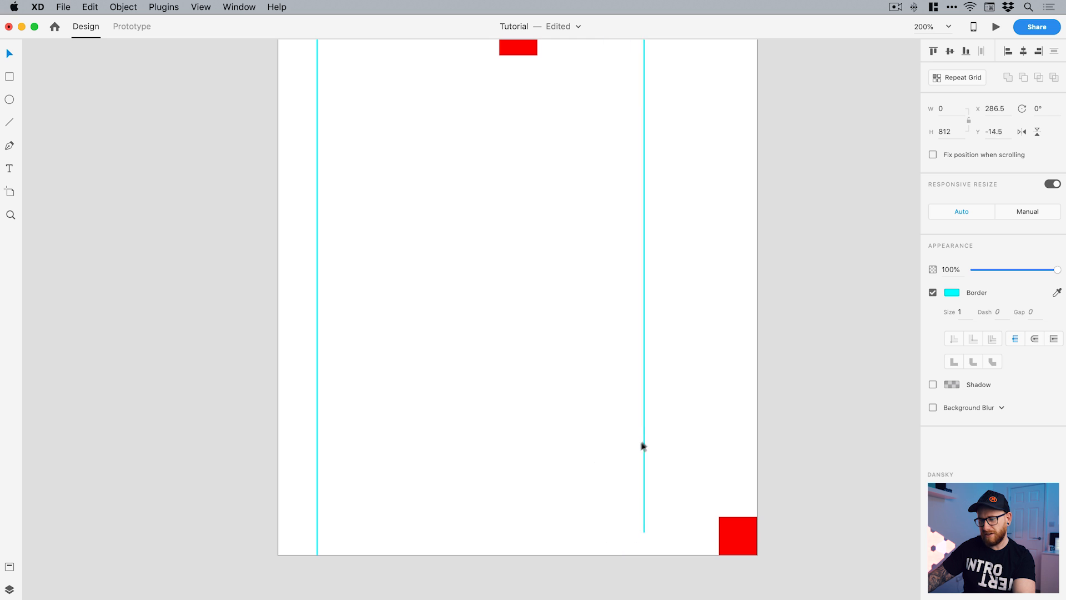
{"action": "left_click_drag", "start_coordinate": [643, 446], "coordinate": [660, 381]}
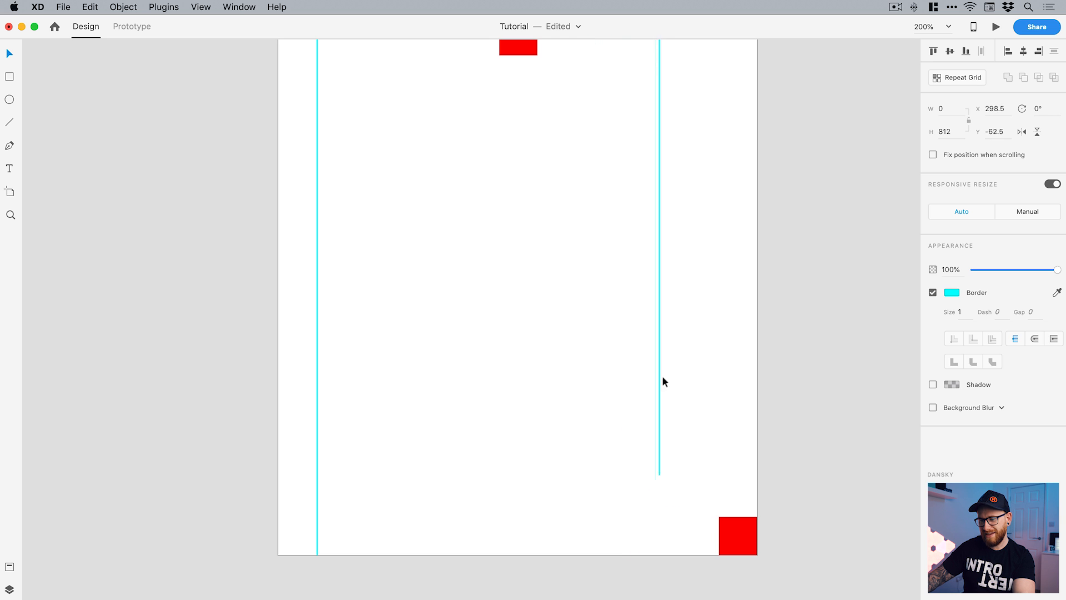
{"action": "left_click_drag", "start_coordinate": [659, 381], "coordinate": [652, 419]}
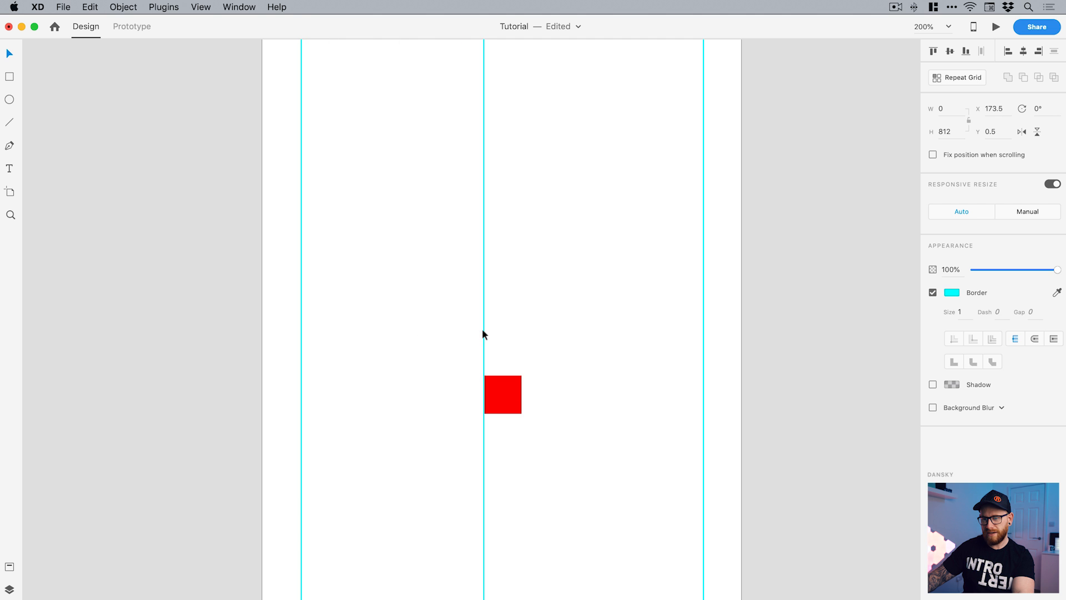
{"action": "left_click_drag", "start_coordinate": [483, 333], "coordinate": [522, 337]}
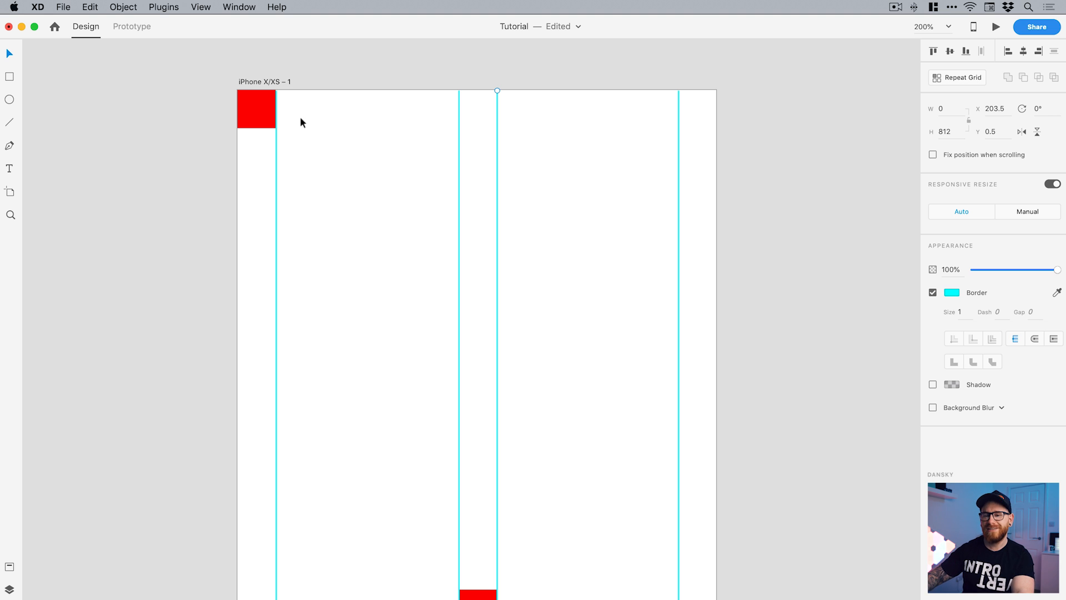
{"action": "mouse_move", "coordinate": [299, 126]}
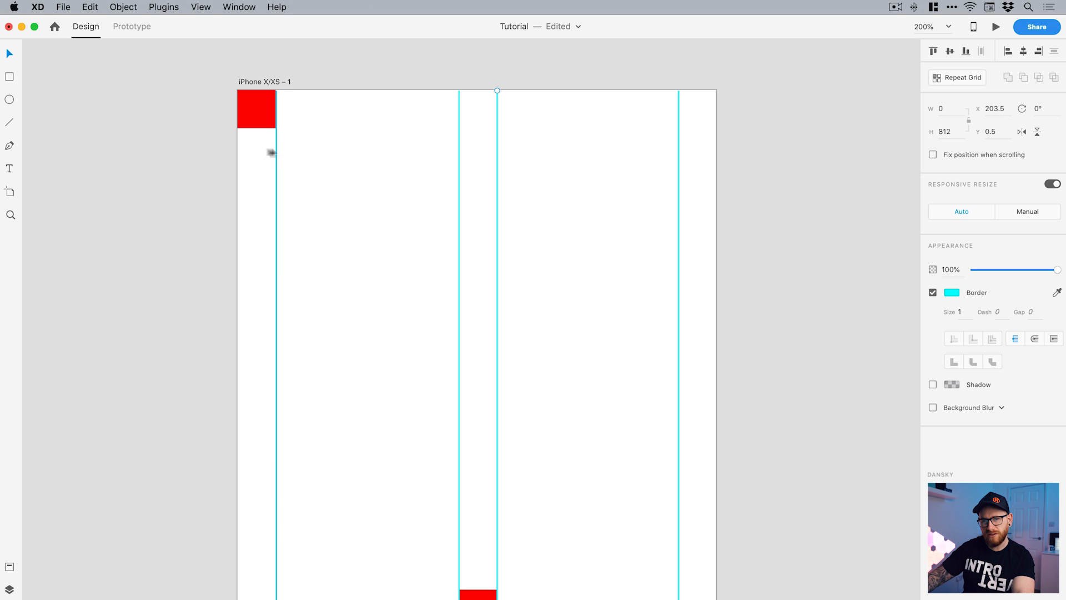
- Draw a 375-wide horizontal cyan guide and snap copies to the top, middle and bottom spacing squares
{"action": "left_click_drag", "start_coordinate": [309, 169], "coordinate": [682, 169]}
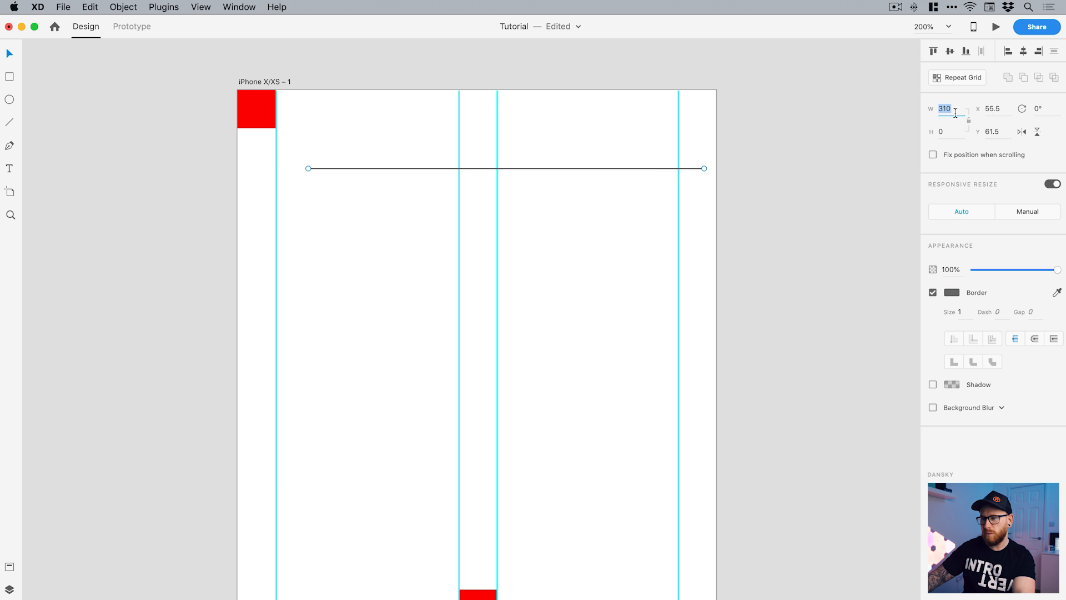
{"action": "type", "text": "375"}
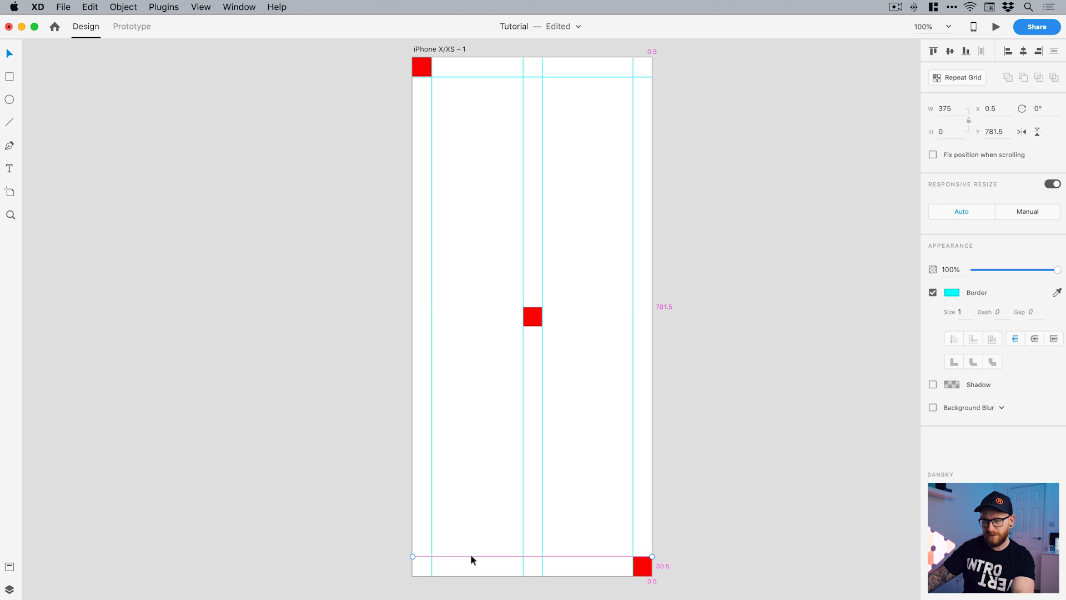
{"action": "left_click_drag", "start_coordinate": [473, 557], "coordinate": [468, 329]}
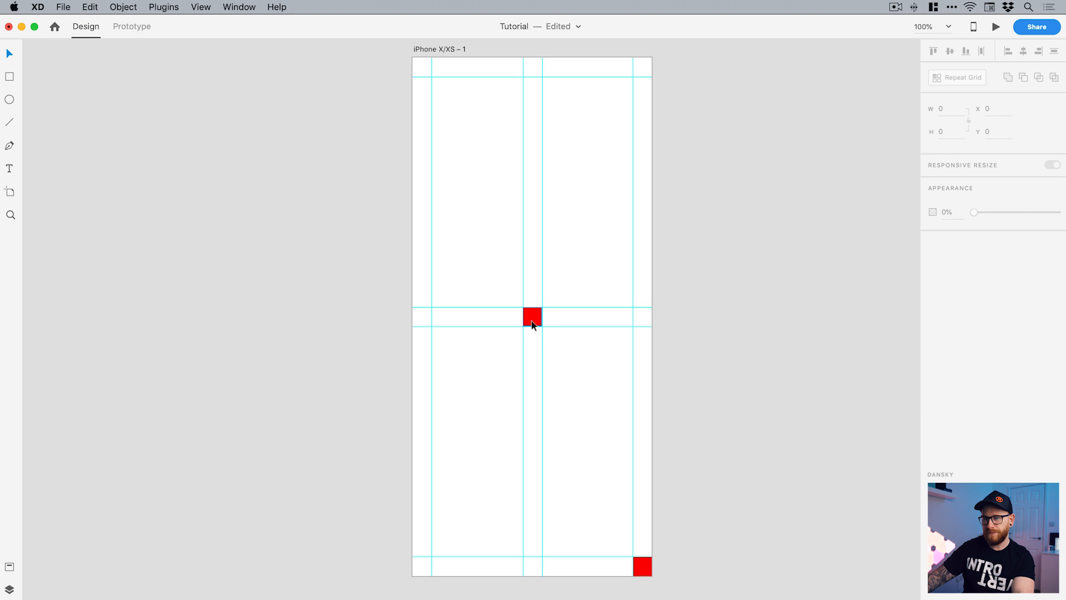
- Delete the red spacing squares, leaving only the cyan guide grid
{"action": "left_click", "coordinate": [642, 566]}
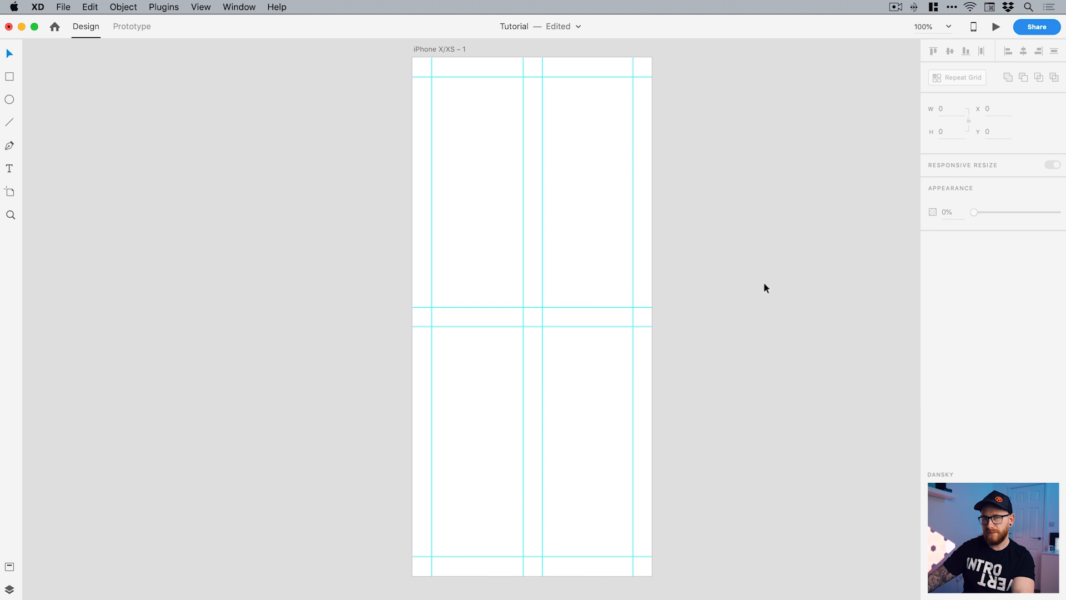
{"action": "mouse_move", "coordinate": [369, 78]}
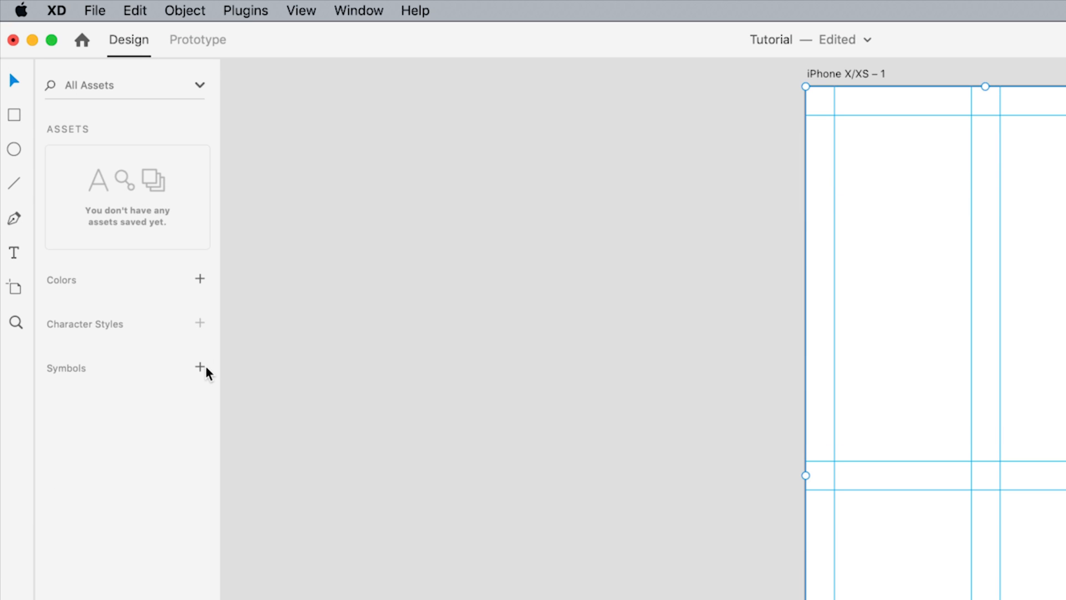
- Turn the guide lines into a symbol and rename it Guides Symbol in the Assets panel
{"action": "left_click", "coordinate": [199, 367]}
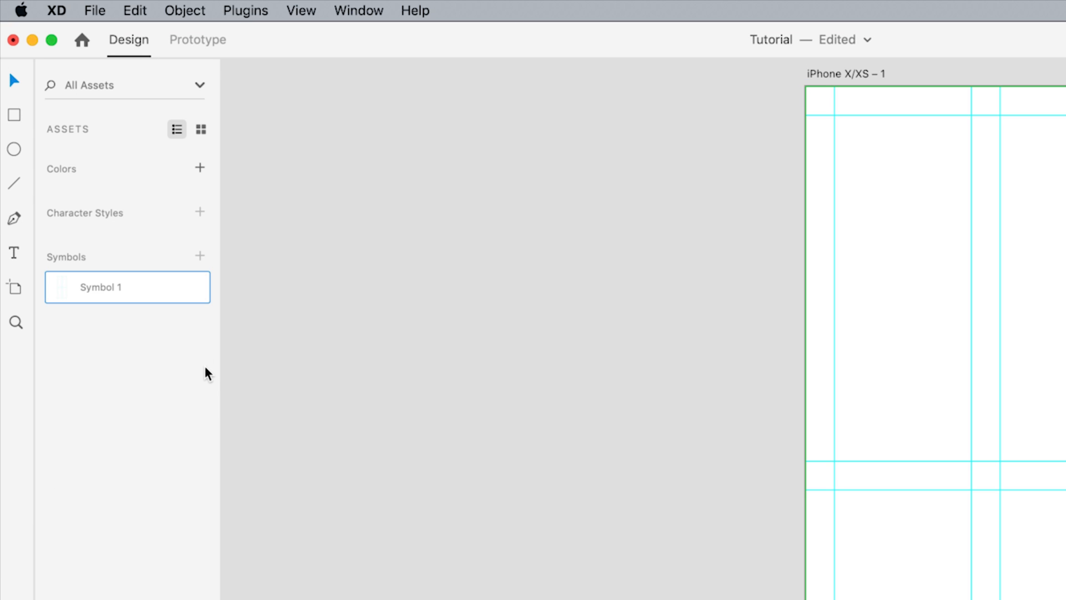
{"action": "mouse_move", "coordinate": [110, 294]}
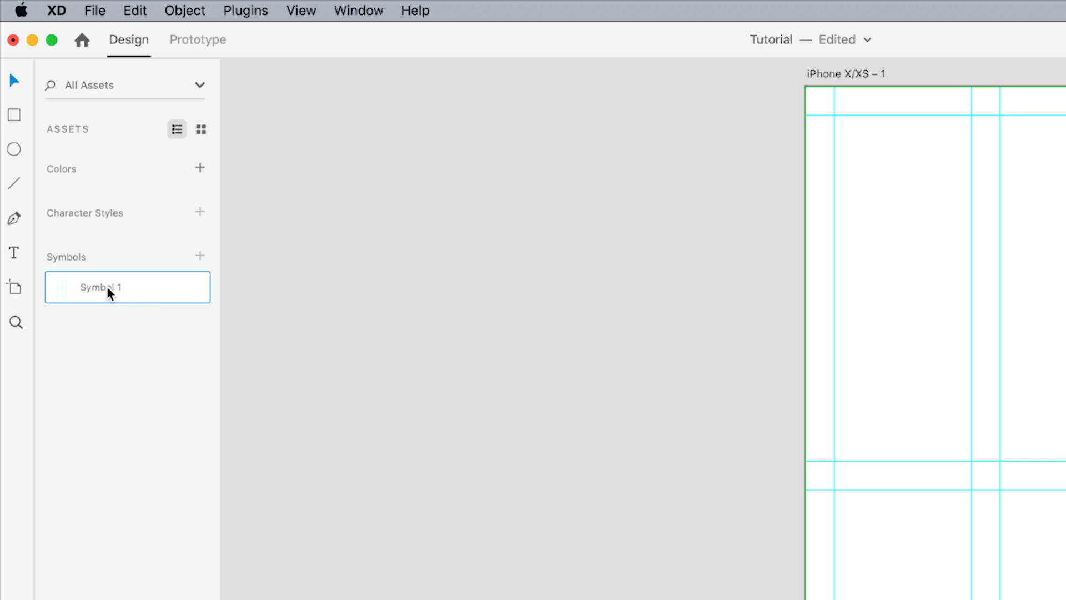
{"action": "type", "text": "G"}
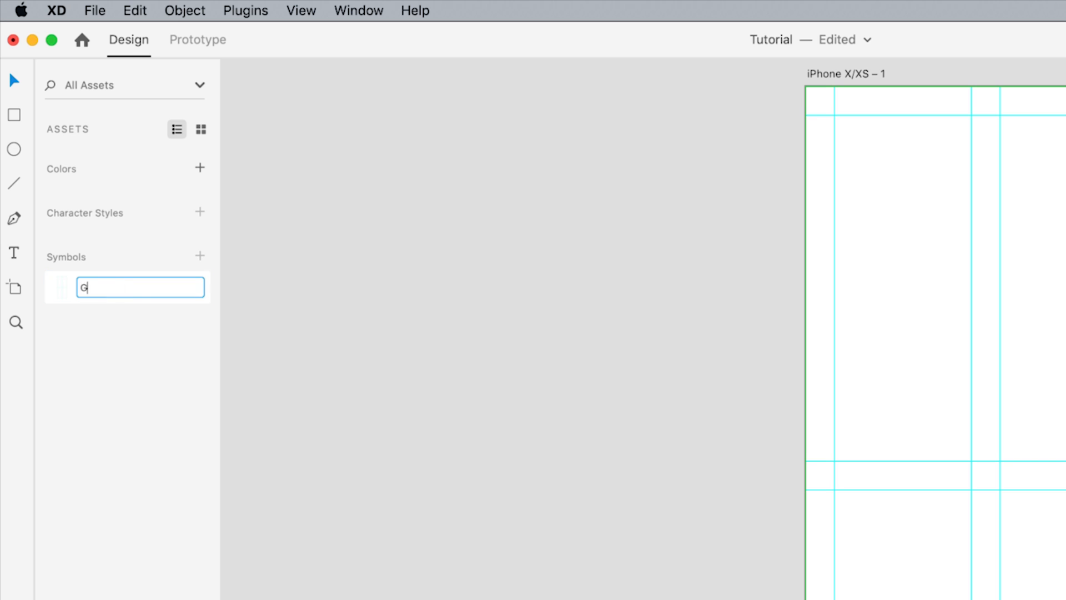
{"action": "type", "text": "uides Symbol"}
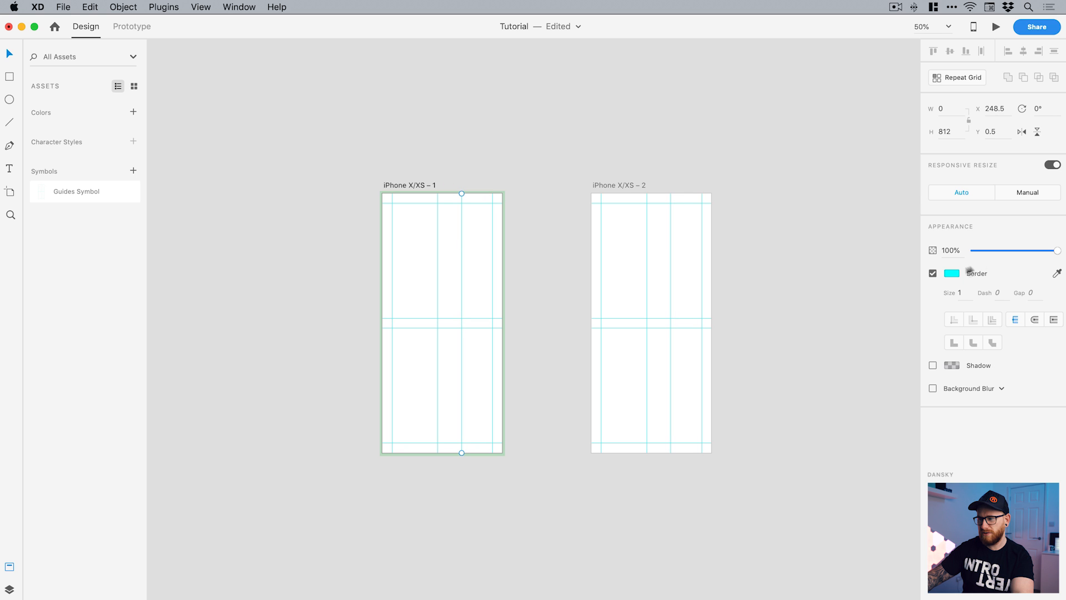
- Remove the duplicate artboard and rename the remaining one Master Guides
{"action": "left_click", "coordinate": [951, 273]}
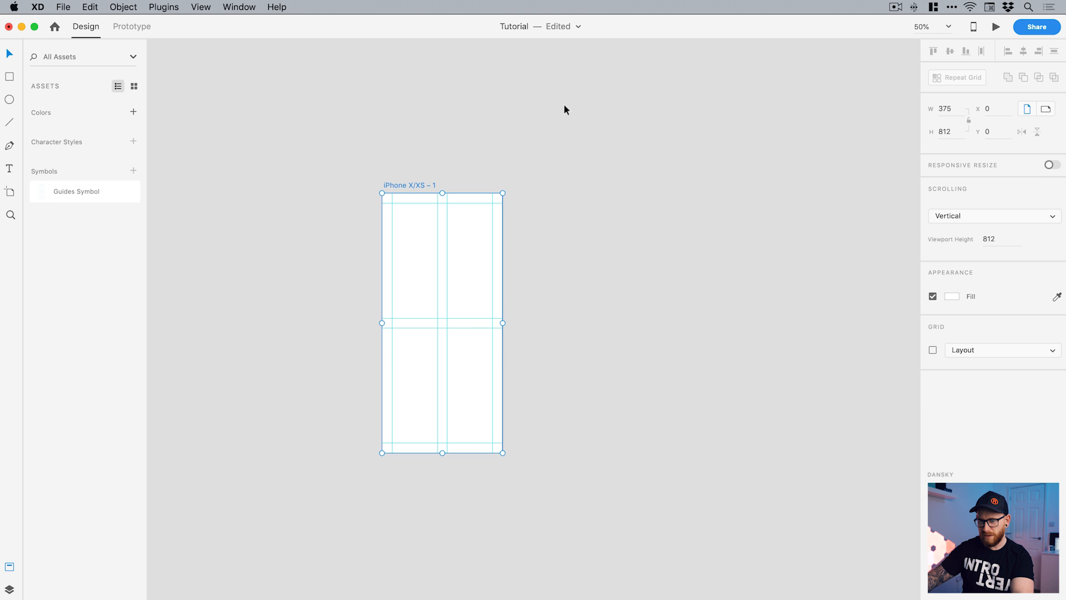
{"action": "double_click", "coordinate": [411, 184]}
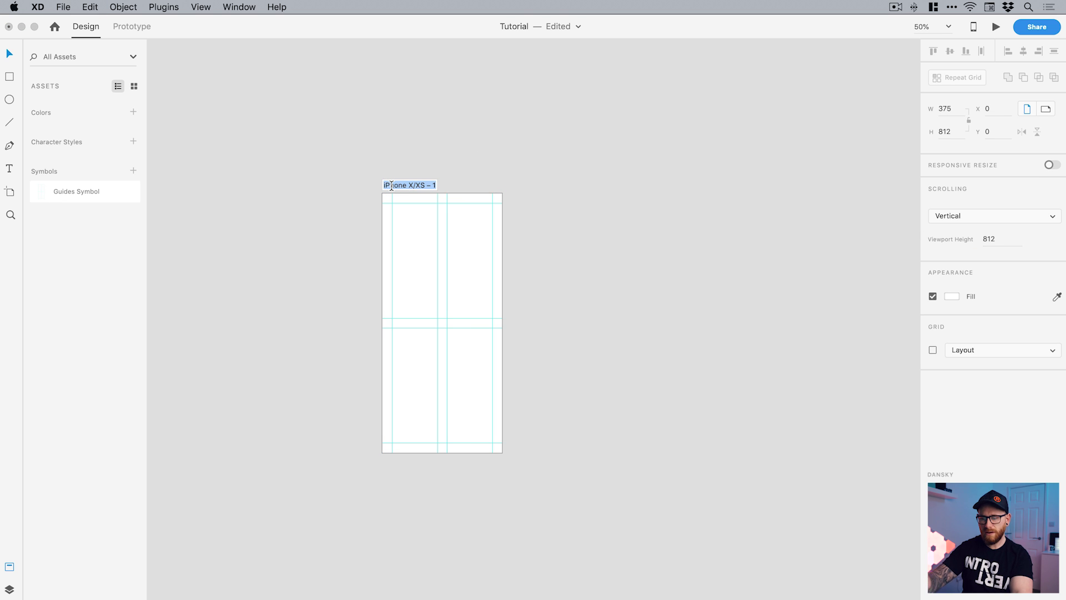
{"action": "type", "text": "Master Guides"}
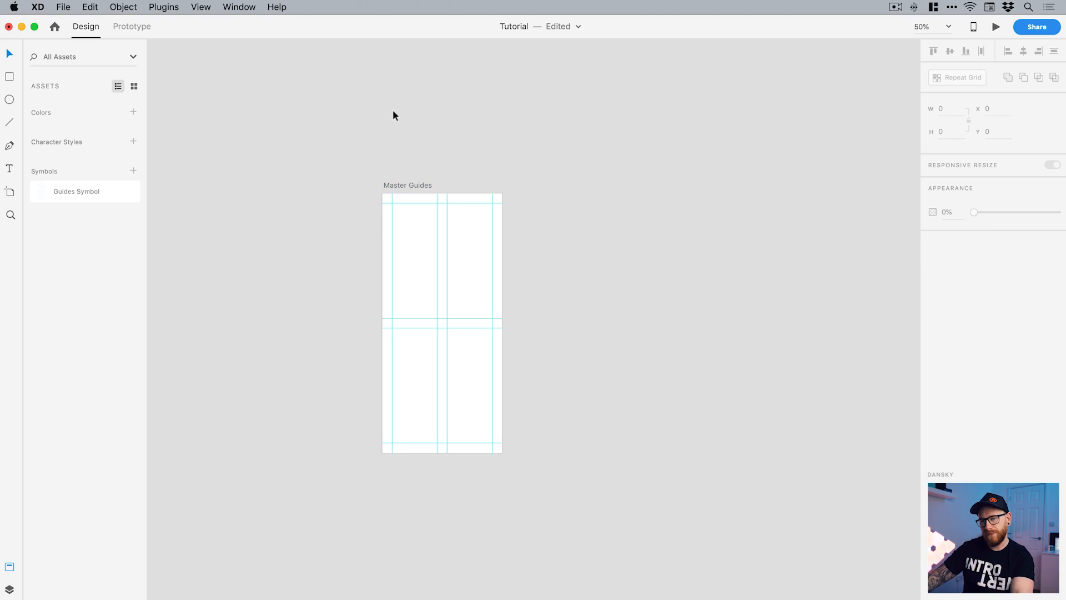
{"action": "left_click", "coordinate": [407, 185]}
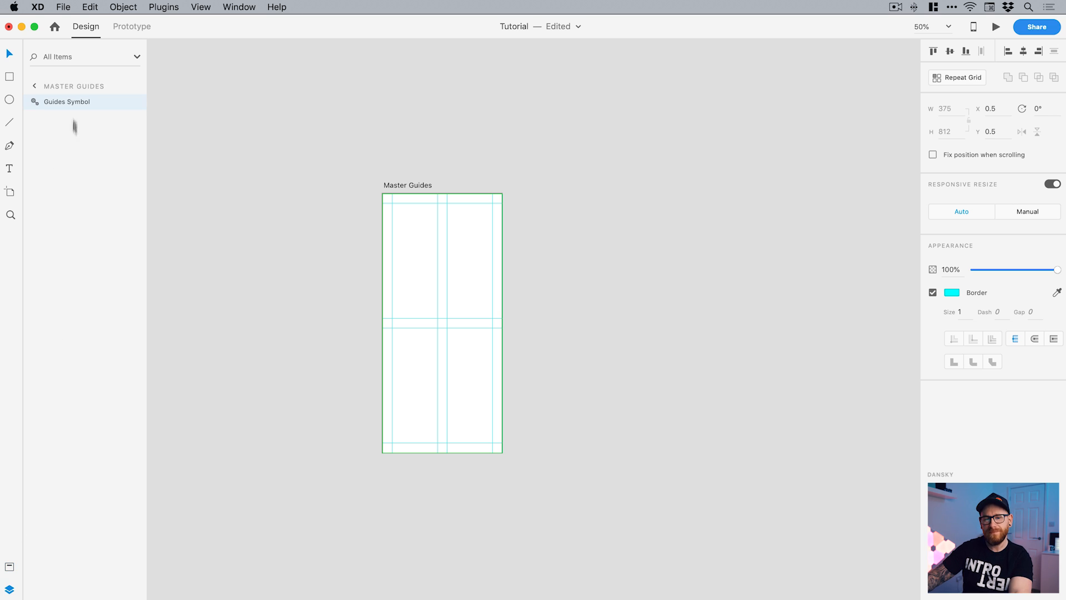
{"action": "mouse_move", "coordinate": [51, 104]}
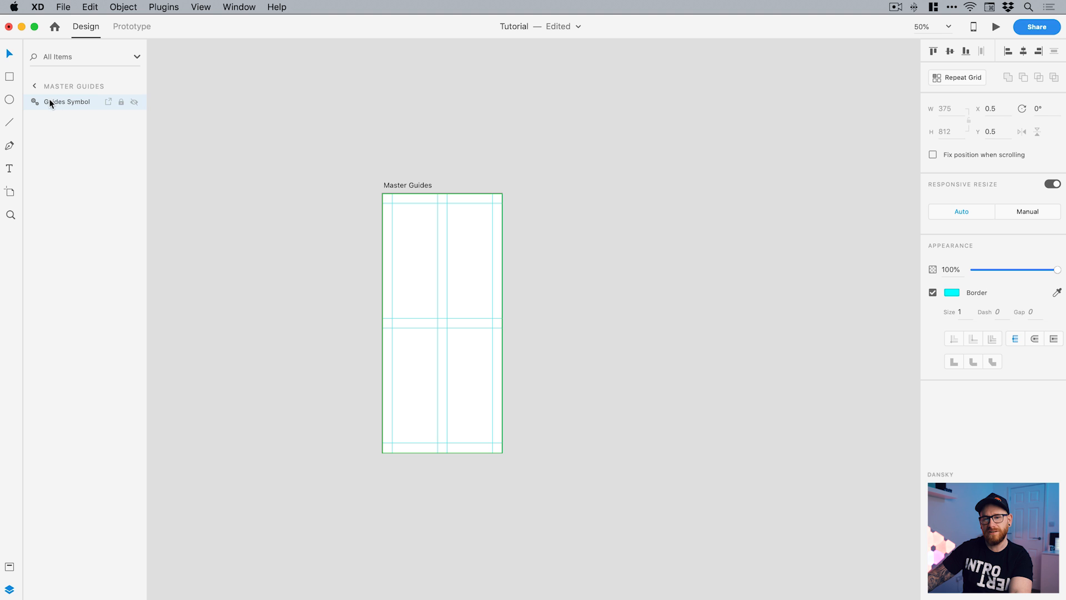
- Inspect the Guides Symbol's lines in the Layers panel and lock the symbol
{"action": "left_click", "coordinate": [37, 102]}
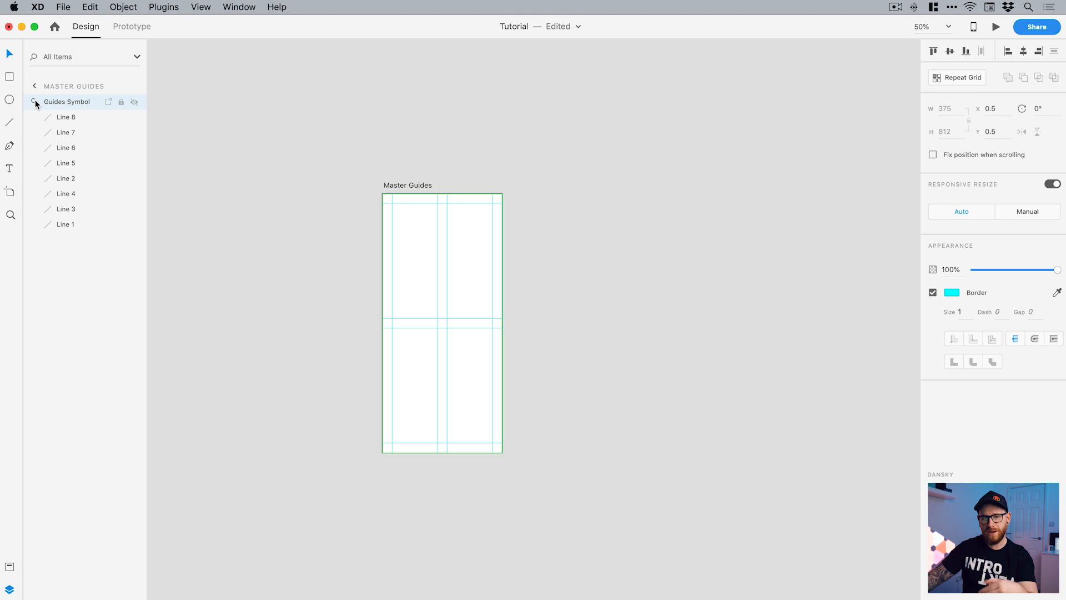
{"action": "left_click", "coordinate": [34, 102]}
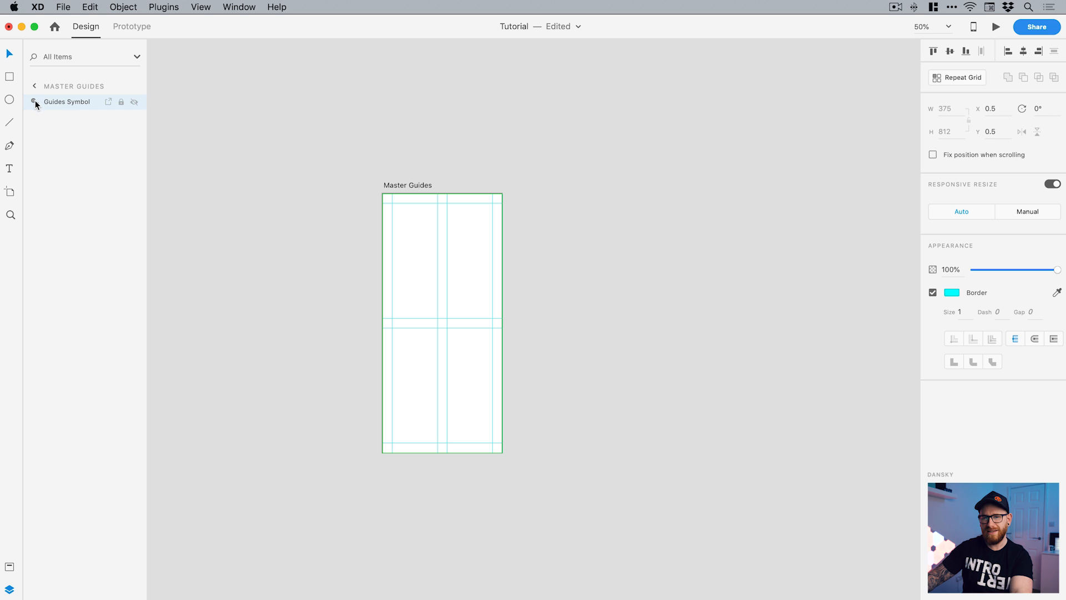
{"action": "left_click", "coordinate": [121, 102]}
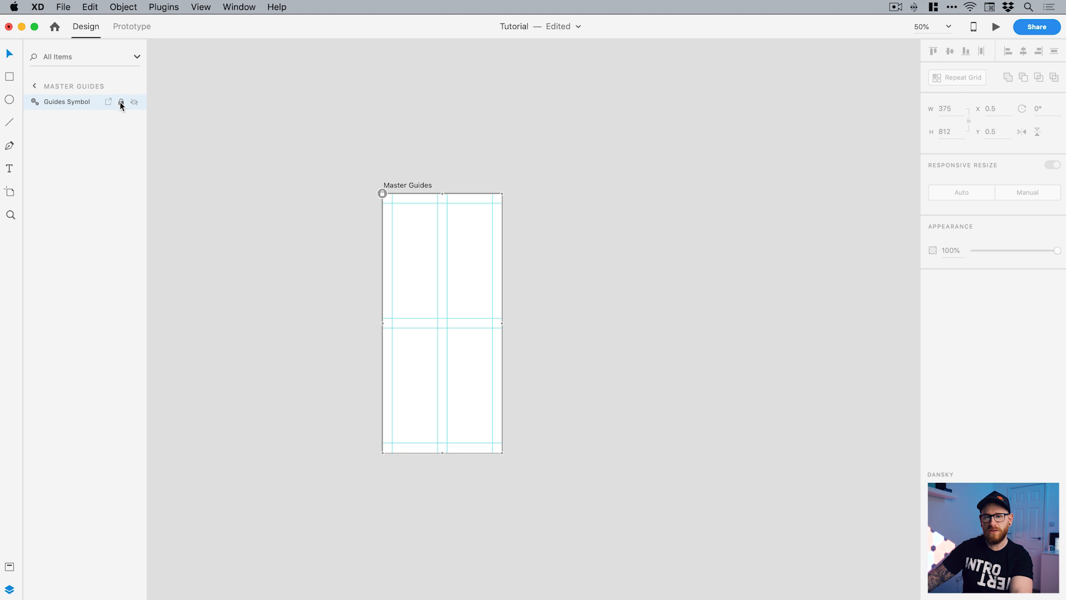
{"action": "mouse_move", "coordinate": [121, 103]}
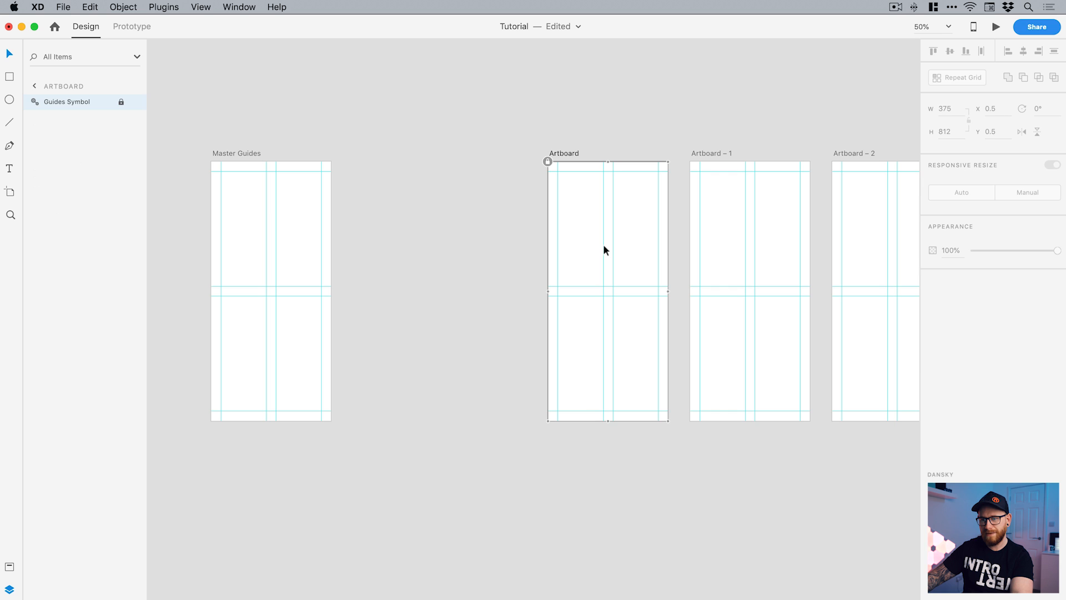
{"action": "mouse_move", "coordinate": [66, 102]}
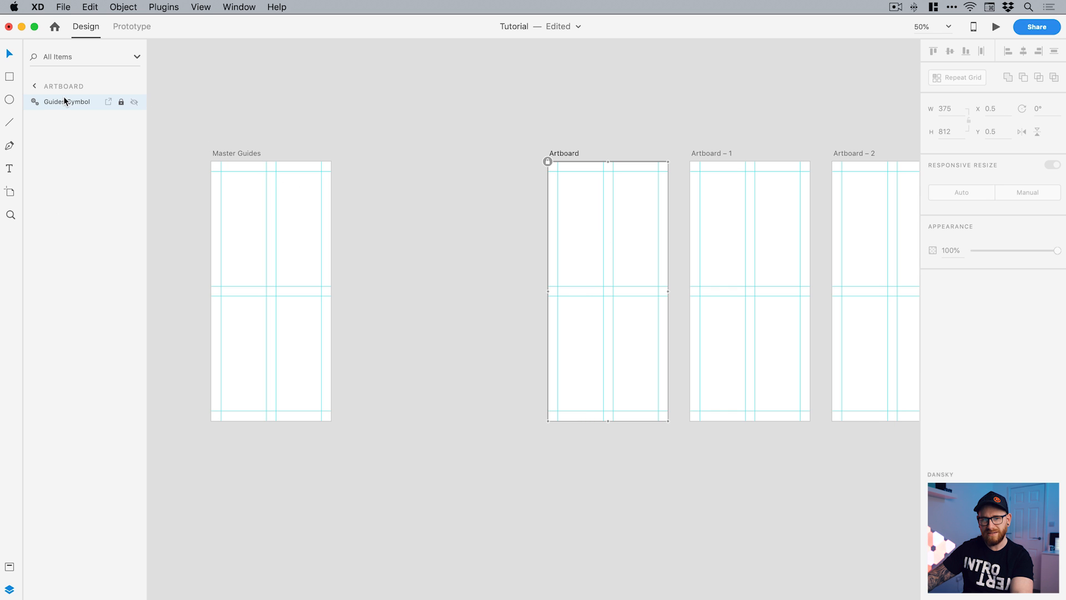
- Draw ellipses on the first app artboard, then keep the Guides Symbol above them and locked
{"action": "left_click_drag", "start_coordinate": [570, 229], "coordinate": [599, 264]}
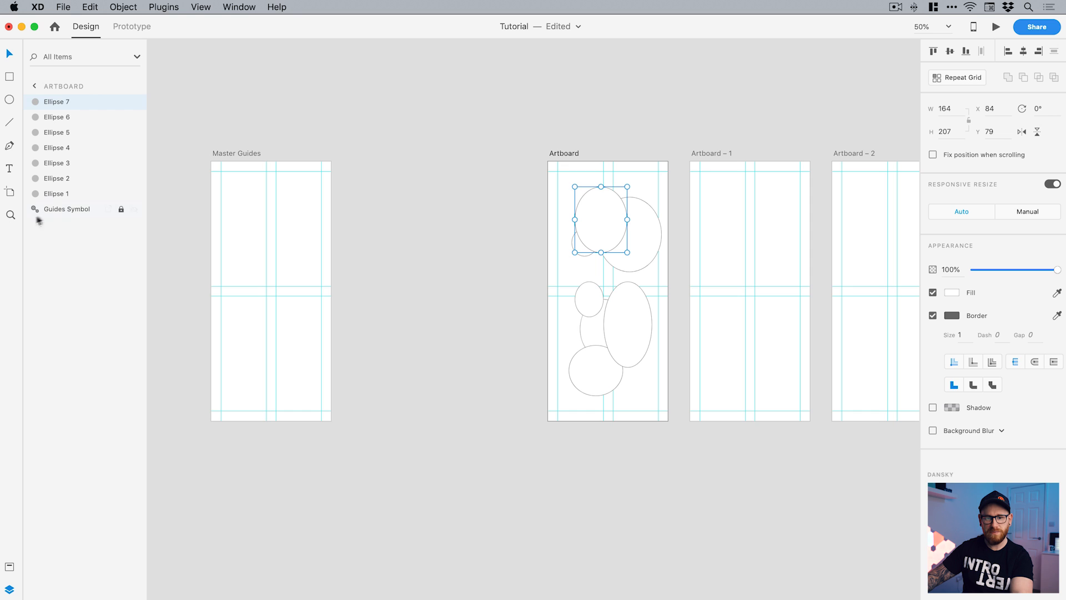
{"action": "left_click", "coordinate": [69, 101]}
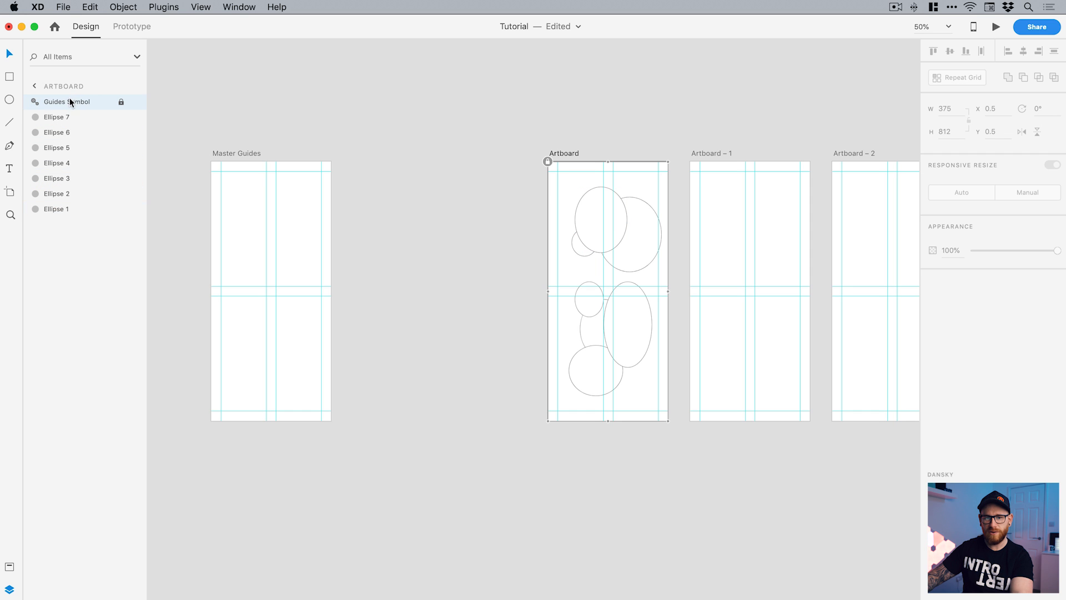
{"action": "mouse_move", "coordinate": [146, 113]}
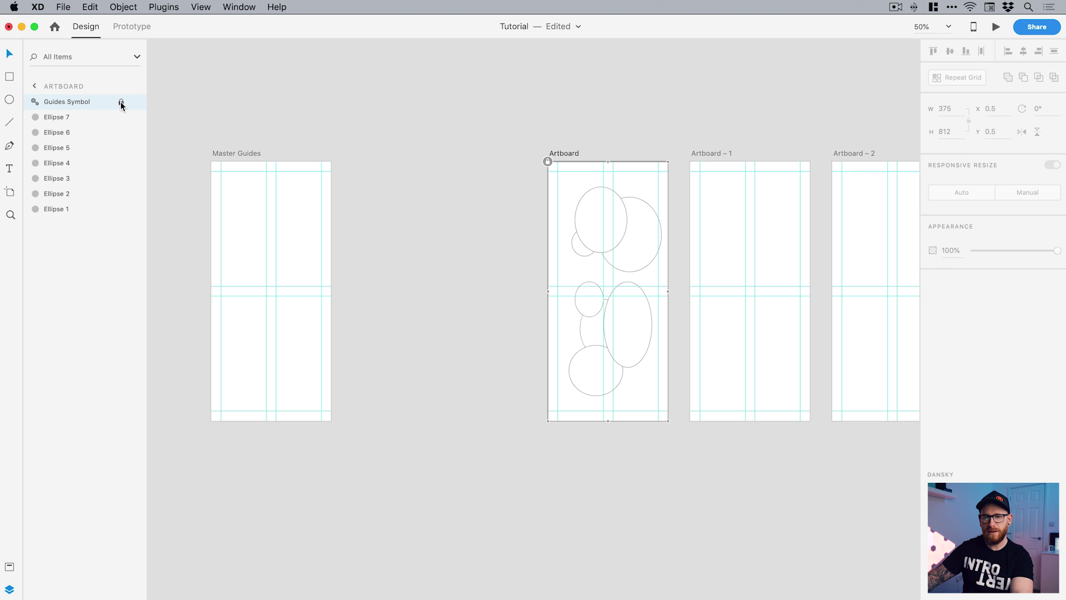
{"action": "left_click", "coordinate": [67, 101]}
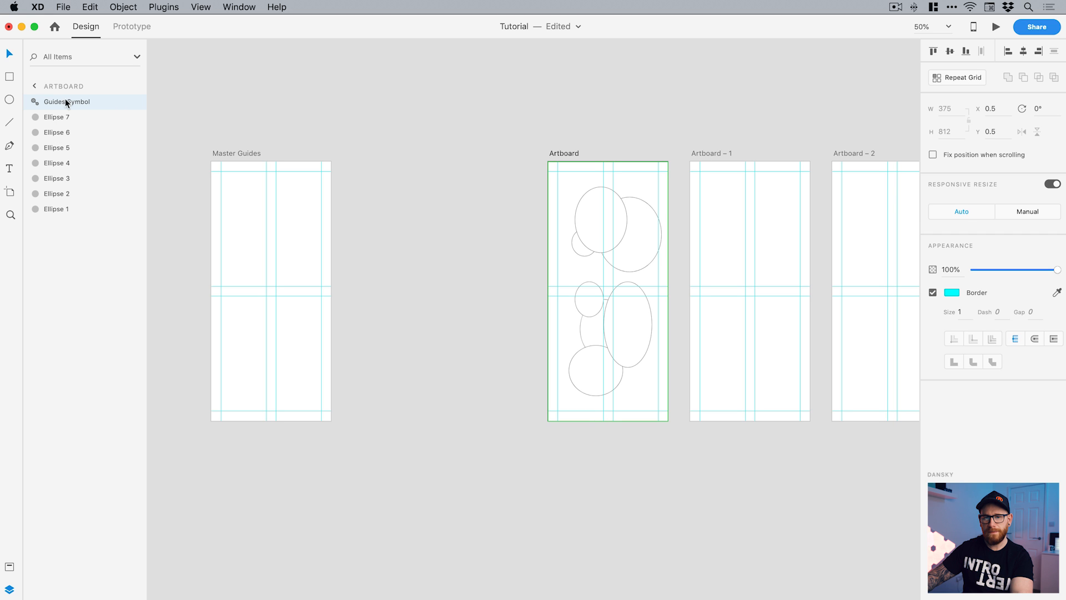
{"action": "mouse_move", "coordinate": [134, 104]}
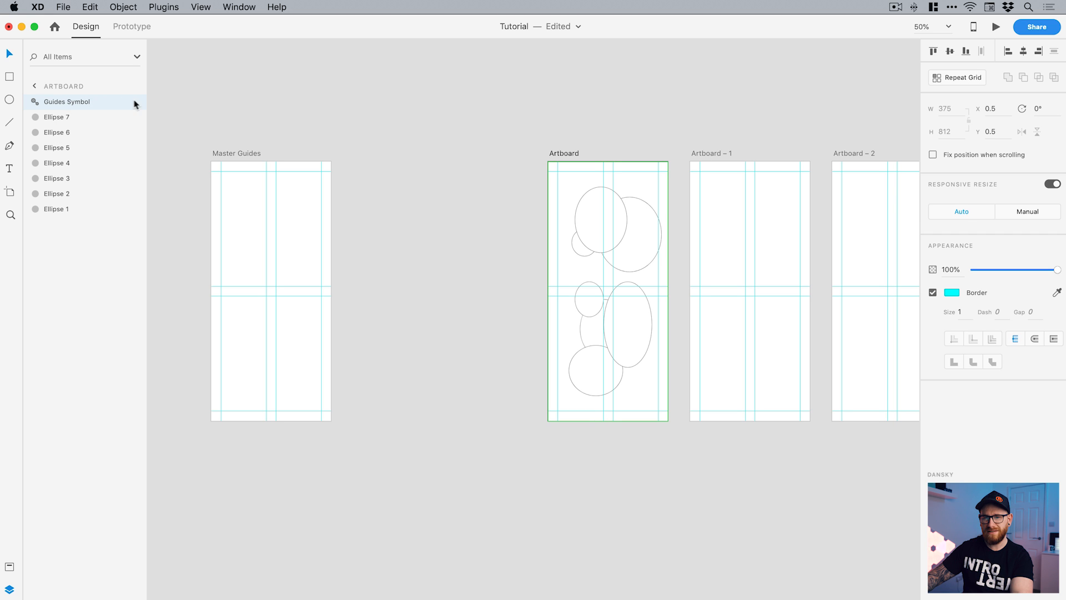
{"action": "left_click", "coordinate": [122, 7]}
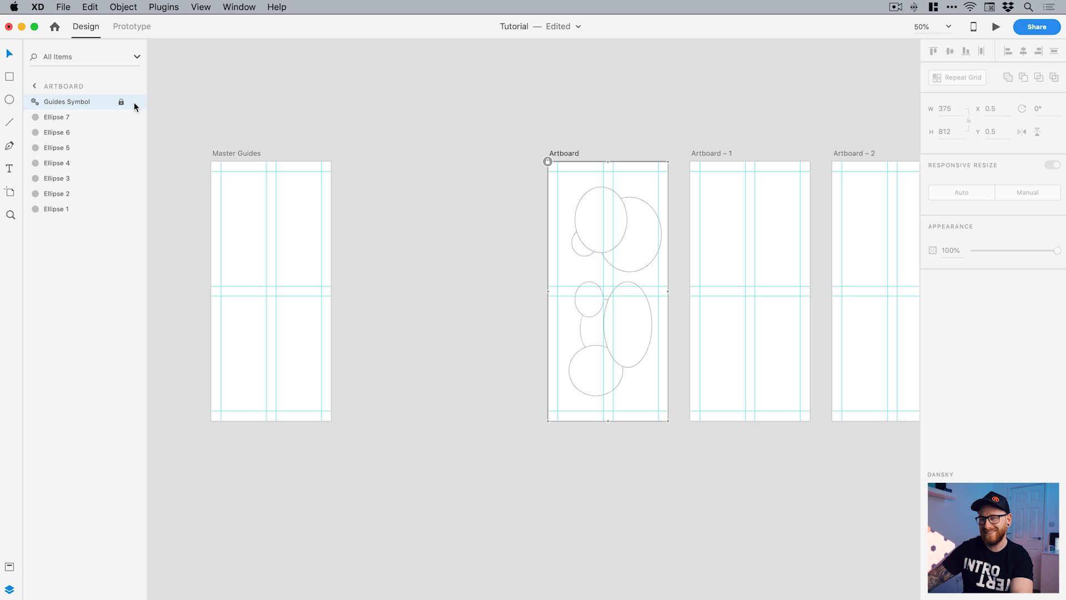
{"action": "left_click", "coordinate": [124, 6]}
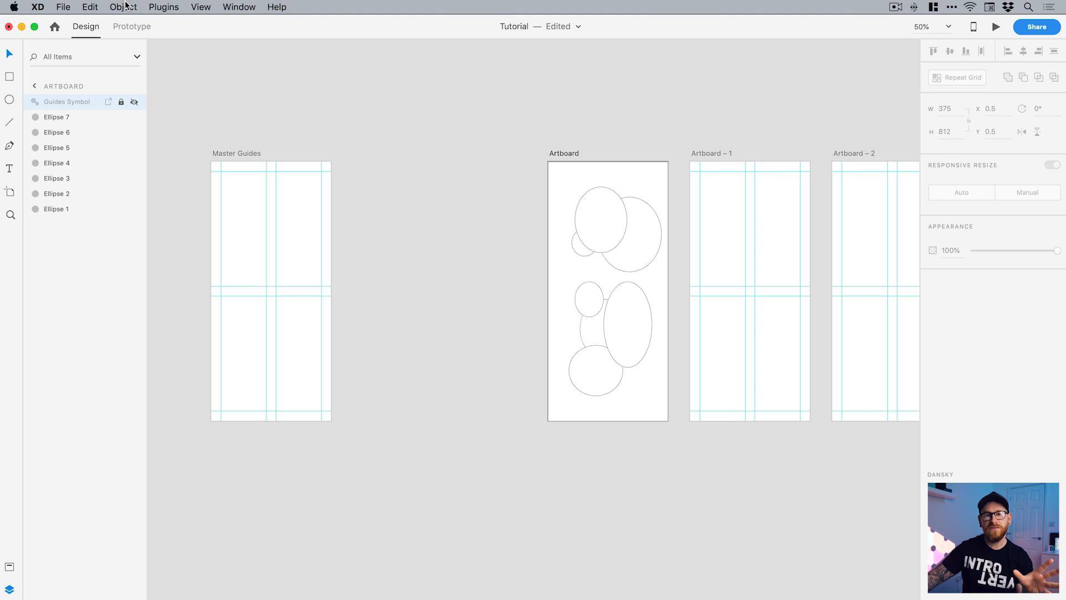
{"action": "left_click", "coordinate": [122, 7]}
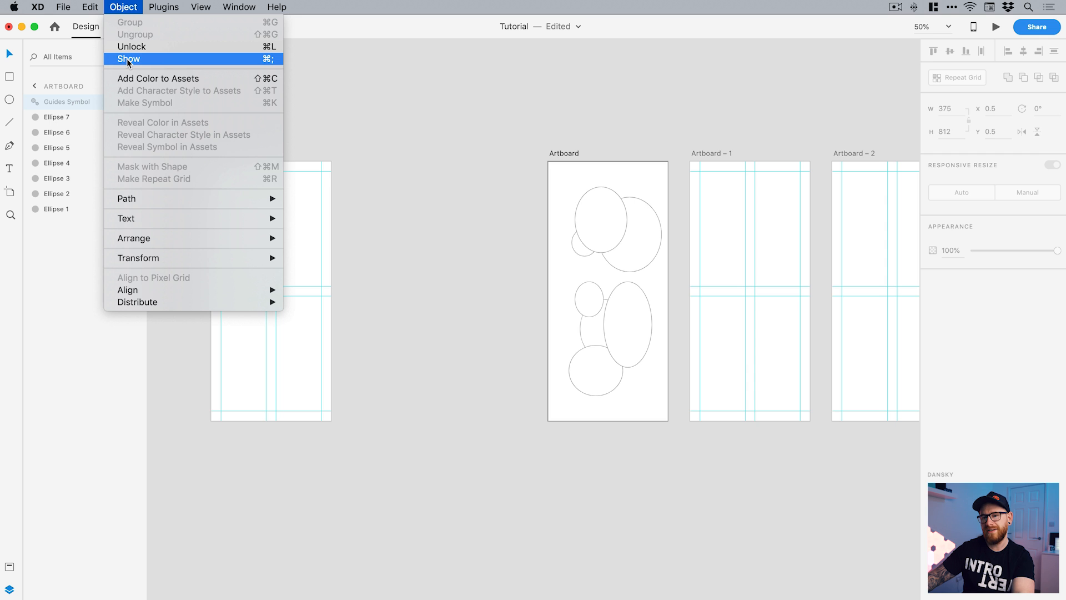
{"action": "left_click", "coordinate": [131, 59]}
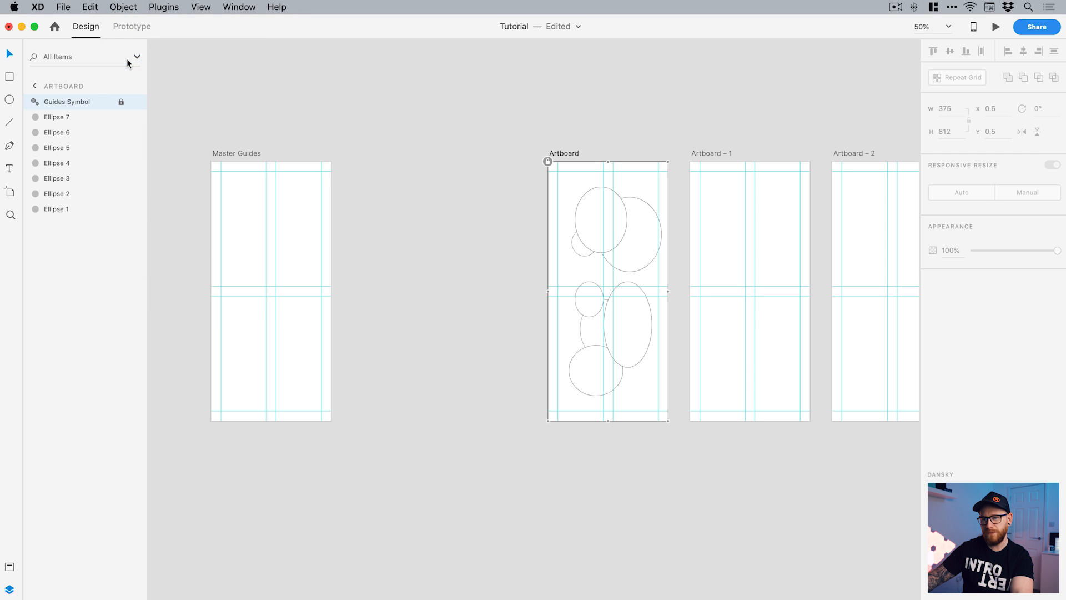
{"action": "left_click", "coordinate": [122, 6]}
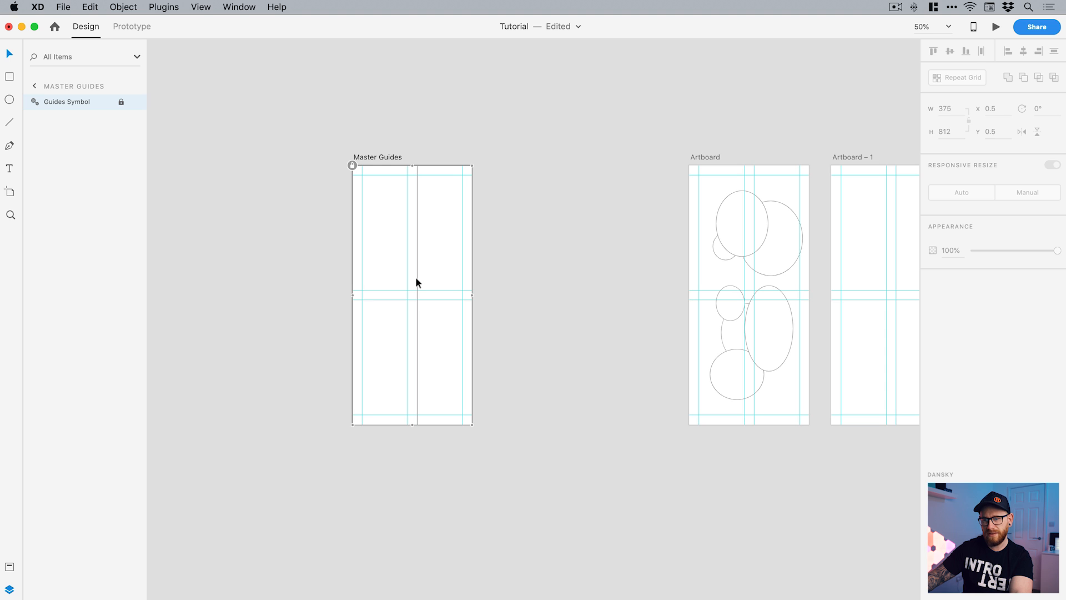
{"action": "mouse_move", "coordinate": [344, 389]}
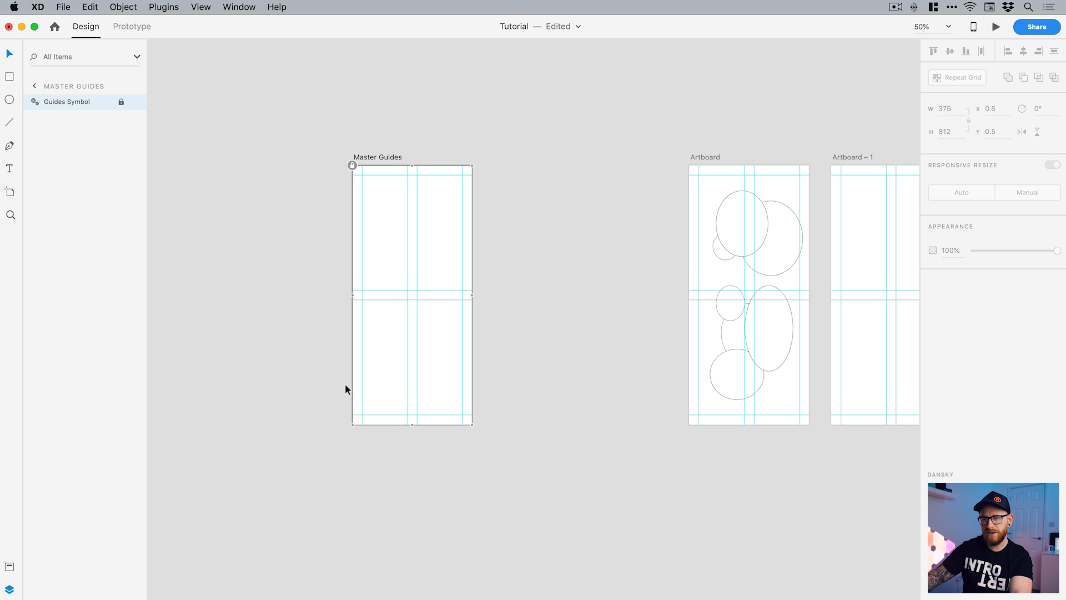
{"action": "mouse_move", "coordinate": [219, 164]}
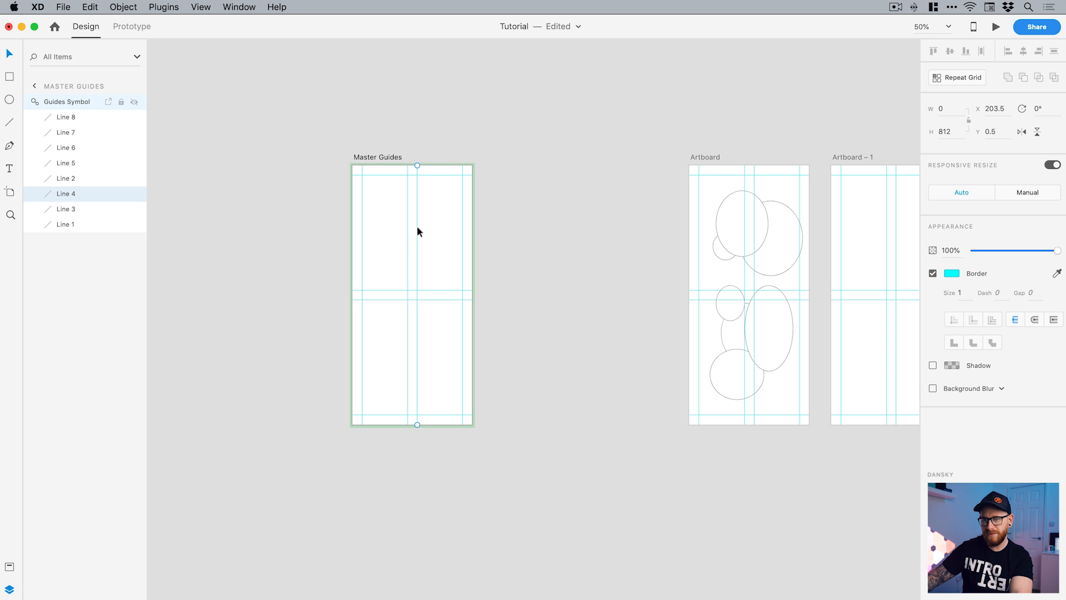
- Move the vertical Line guides inside Guides Symbol to new positions, then deselect to exit the symbol
{"action": "left_click_drag", "start_coordinate": [416, 231], "coordinate": [426, 231]}
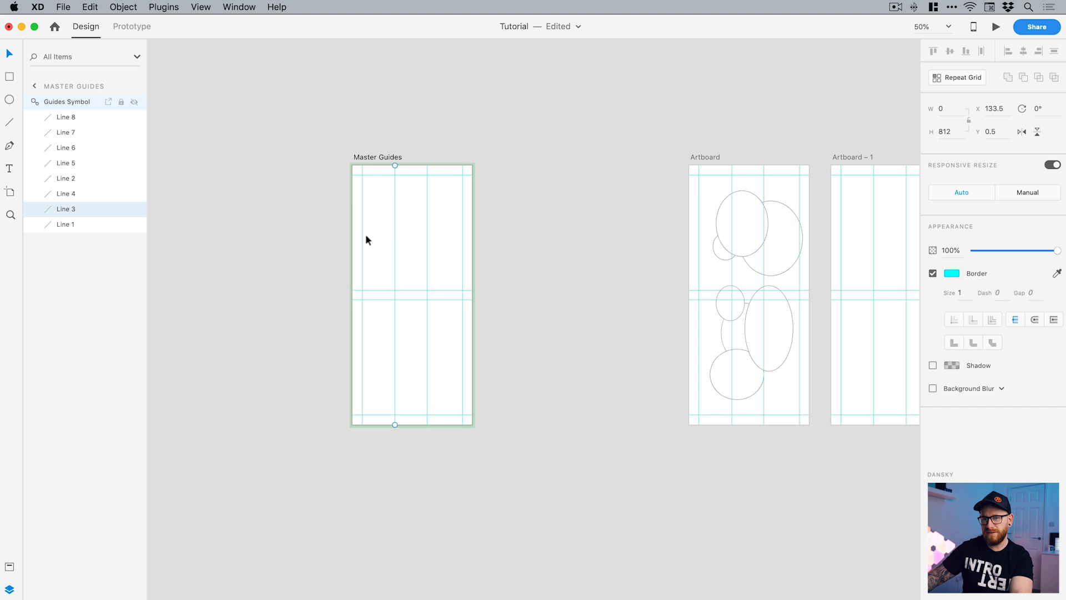
{"action": "left_click", "coordinate": [64, 224]}
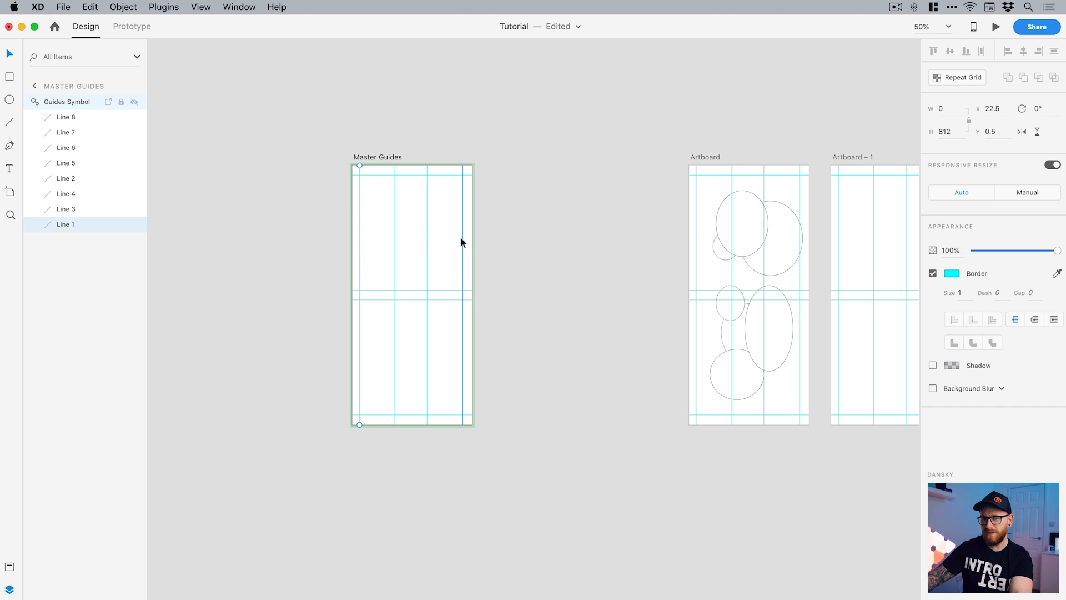
{"action": "left_click", "coordinate": [66, 162]}
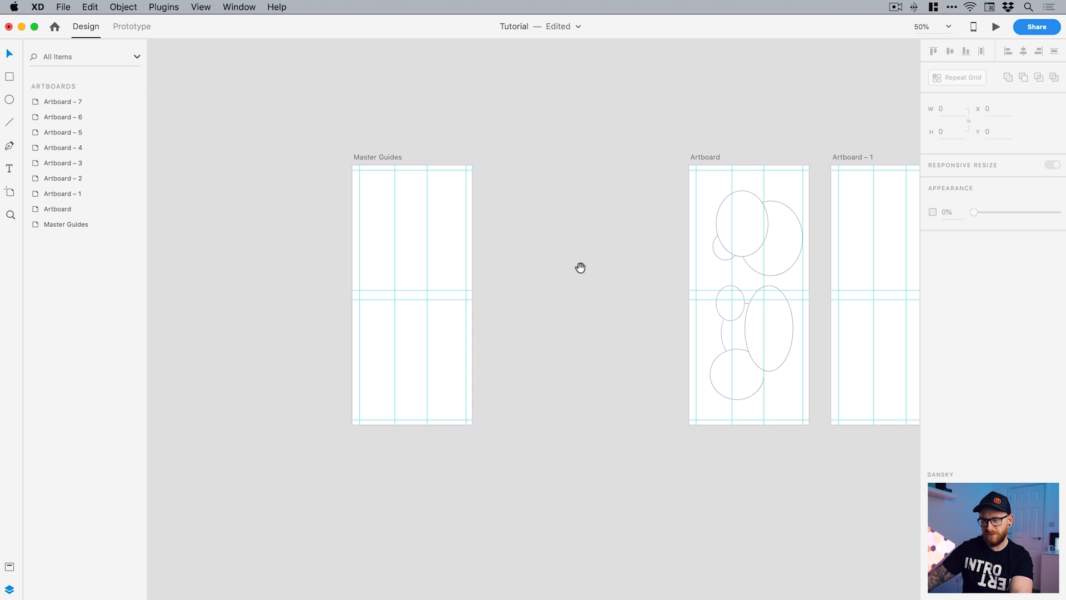
{"action": "left_click_drag", "start_coordinate": [580, 266], "coordinate": [350, 285]}
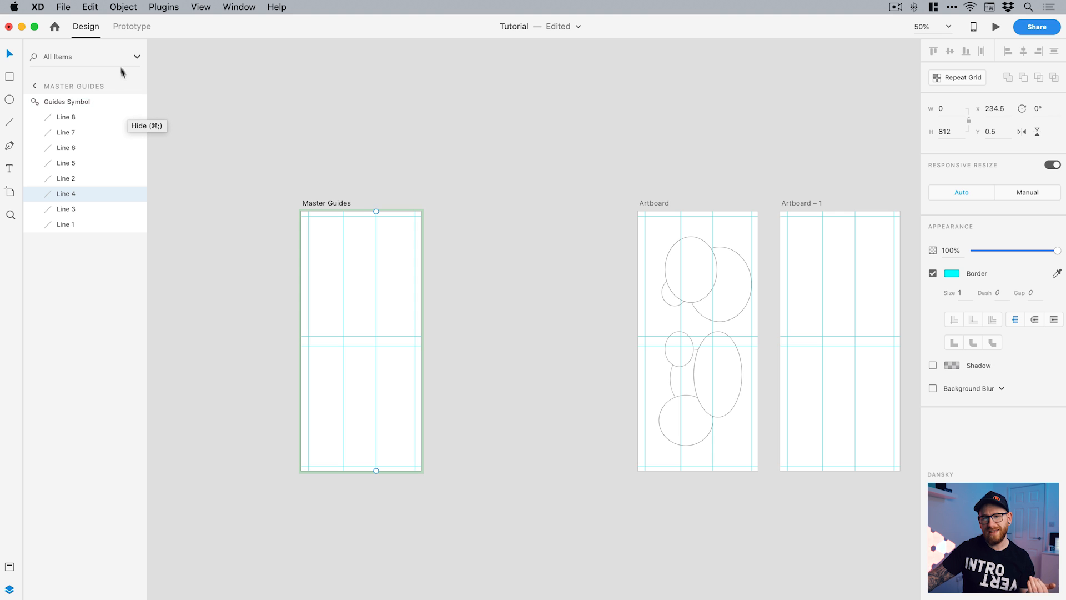
{"action": "left_click", "coordinate": [122, 6]}
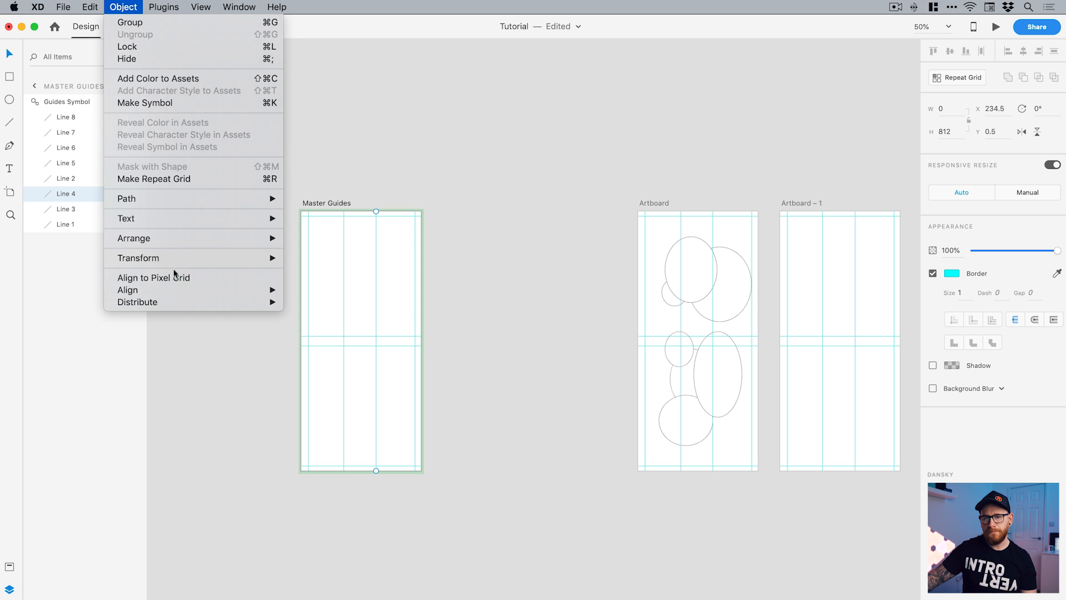
{"action": "mouse_move", "coordinate": [131, 5]}
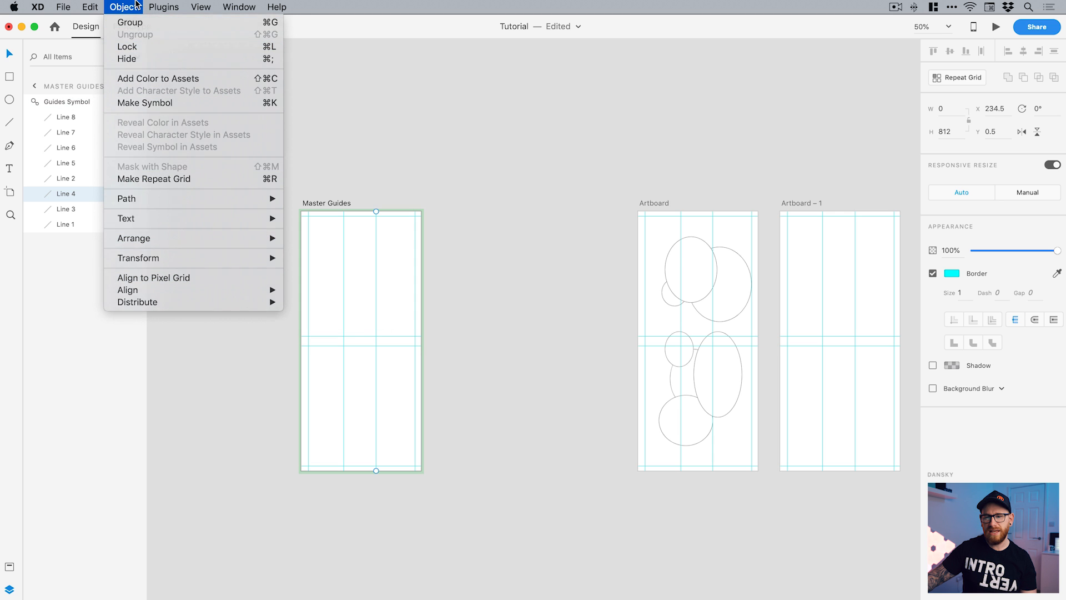
{"action": "right_click", "coordinate": [363, 280]}
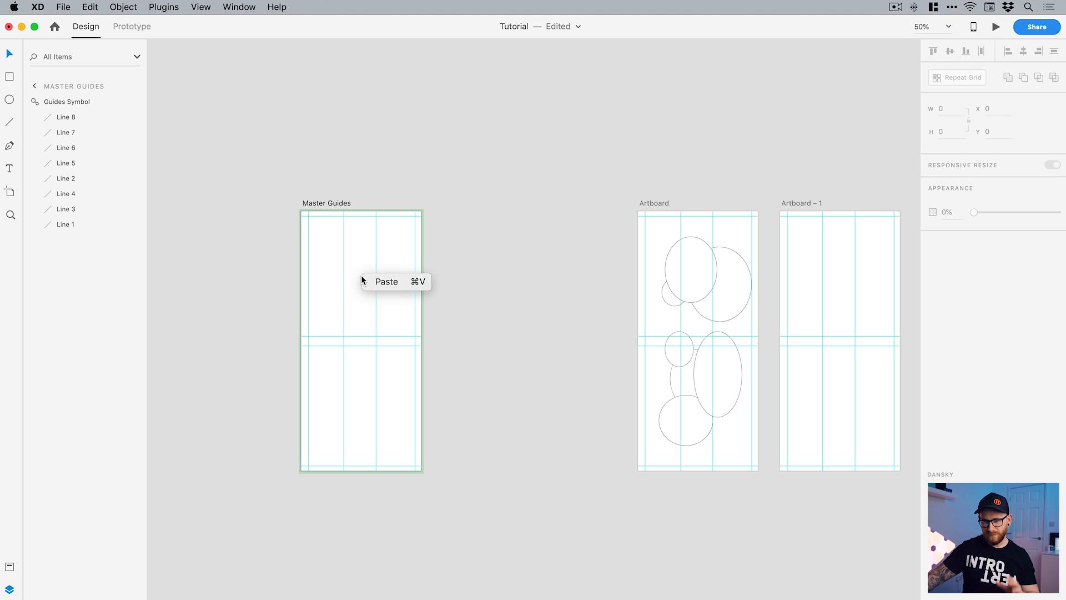
{"action": "mouse_move", "coordinate": [521, 268]}
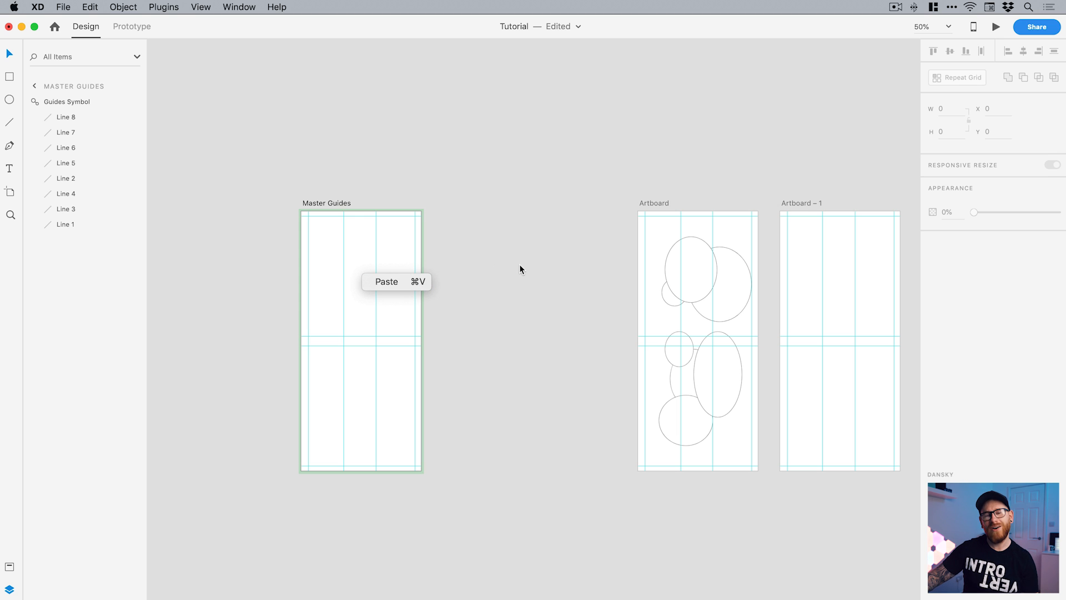
{"action": "left_click", "coordinate": [519, 268]}
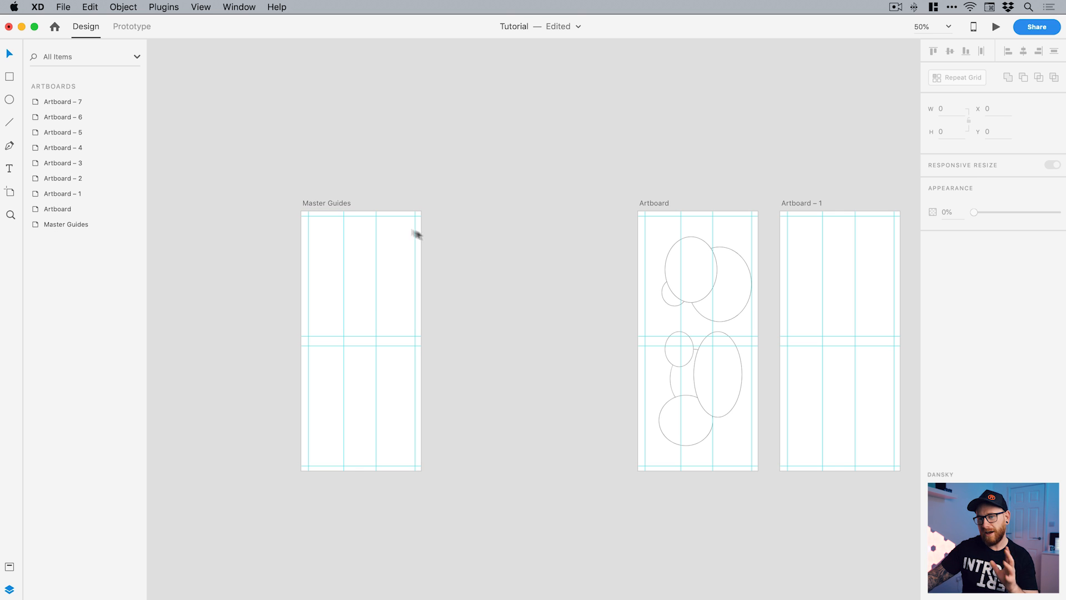
- On Master Guides, set the built-in grid layout to Square and leave it switched off
{"action": "left_click", "coordinate": [327, 203]}
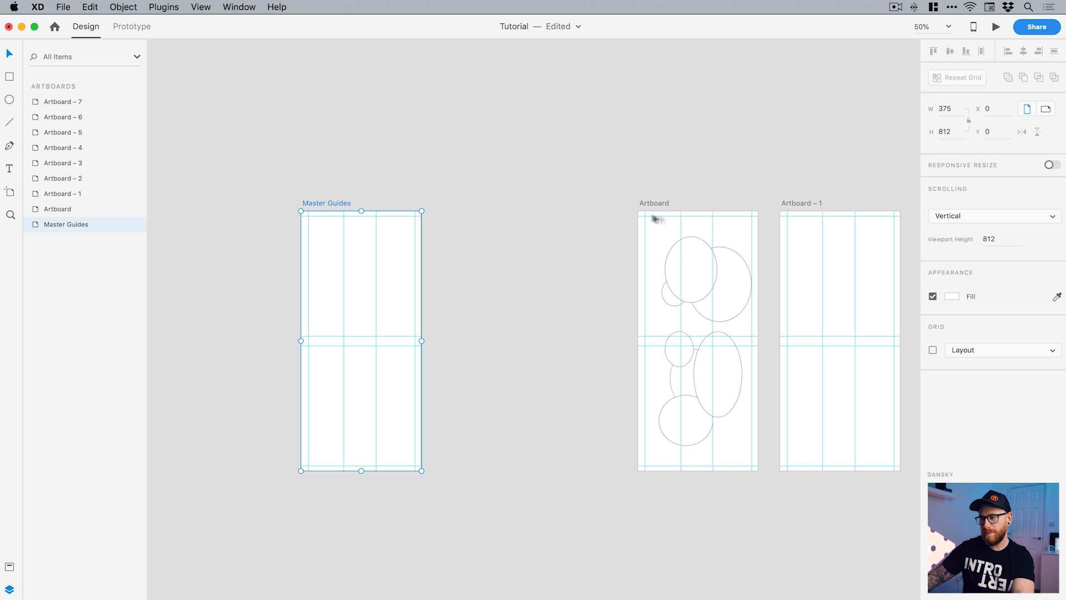
{"action": "left_click", "coordinate": [933, 349]}
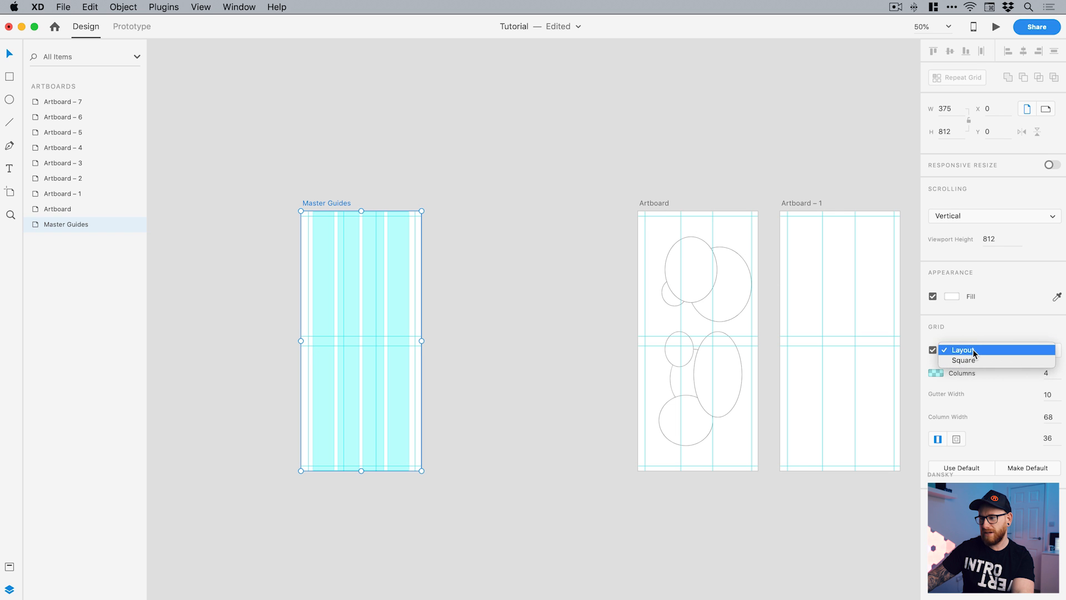
{"action": "left_click", "coordinate": [962, 360]}
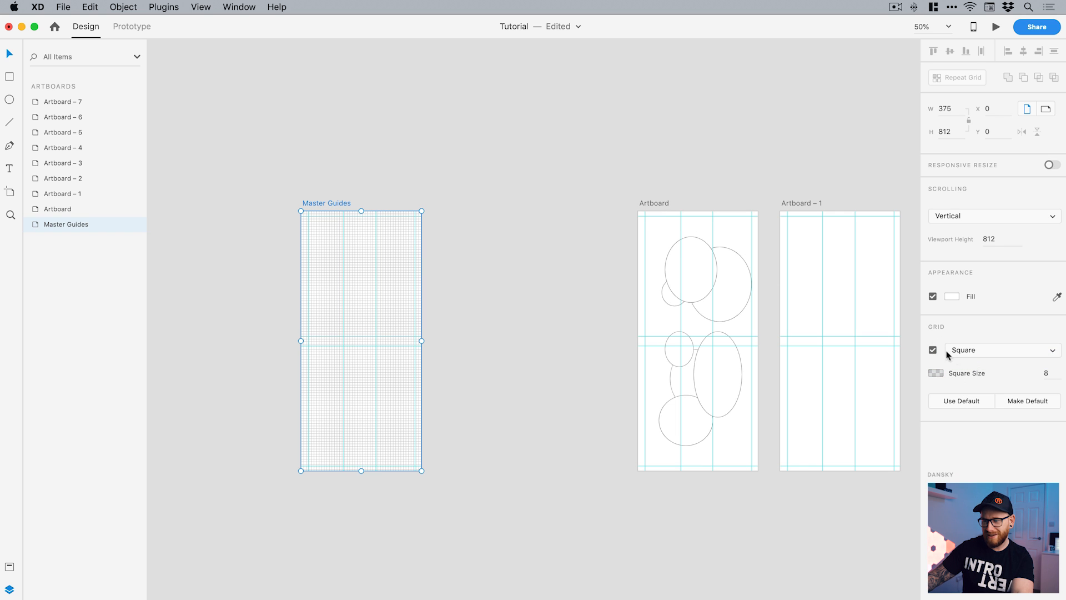
{"action": "left_click", "coordinate": [933, 349]}
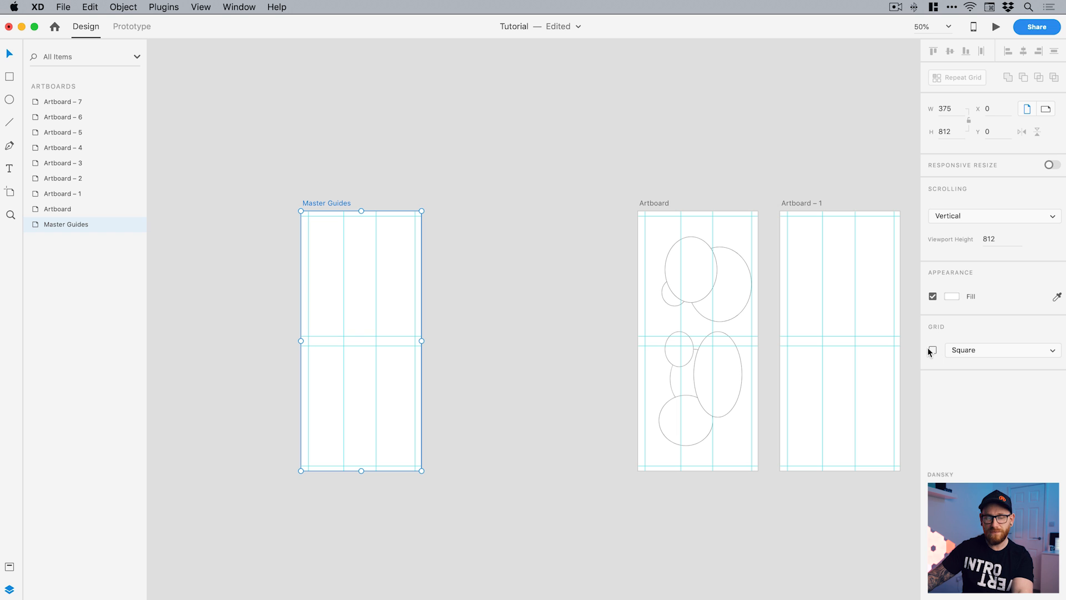
{"action": "left_click", "coordinate": [933, 350]}
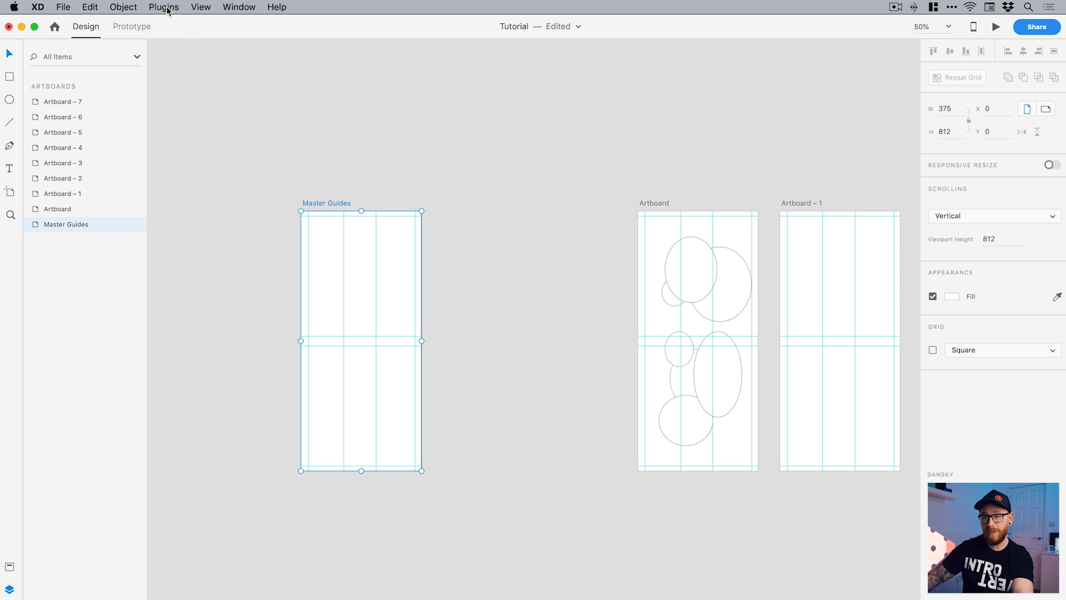
- Bring up the installed plugins list, including GuideGuide
{"action": "left_click", "coordinate": [163, 6]}
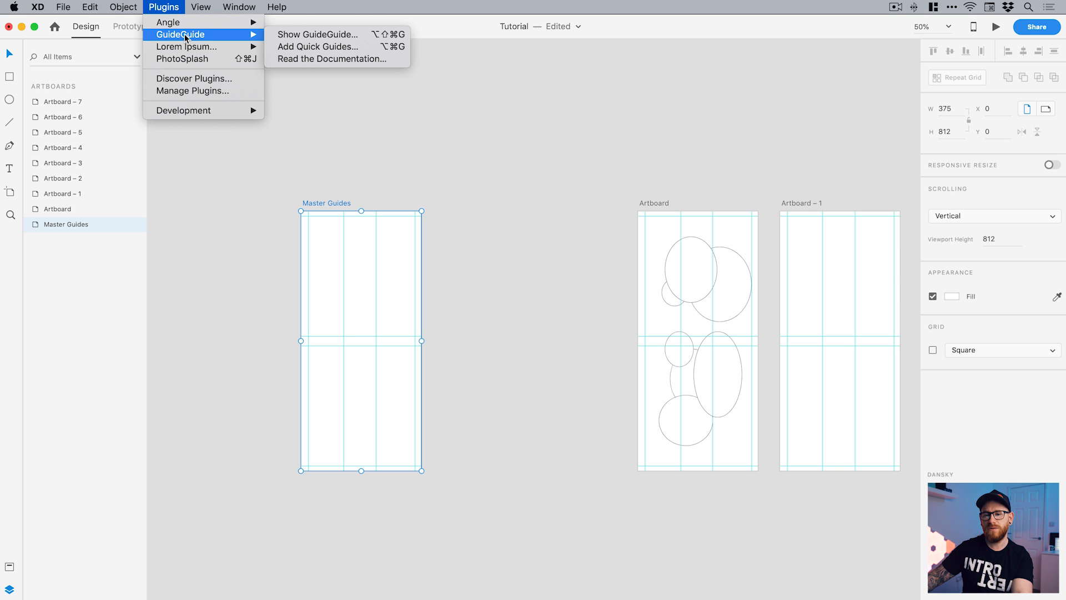
{"action": "mouse_move", "coordinate": [171, 22]}
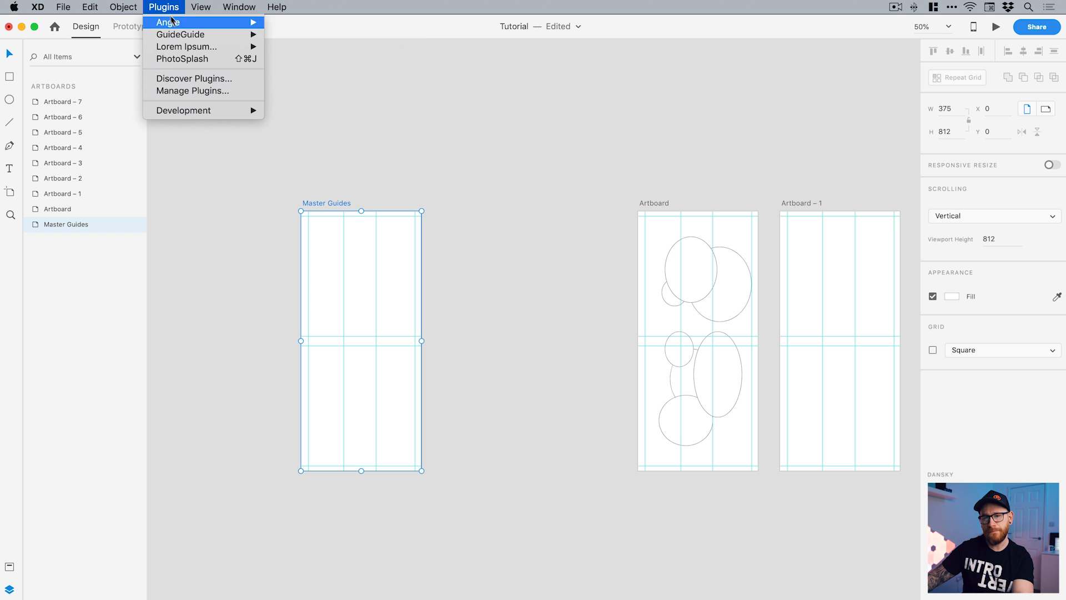